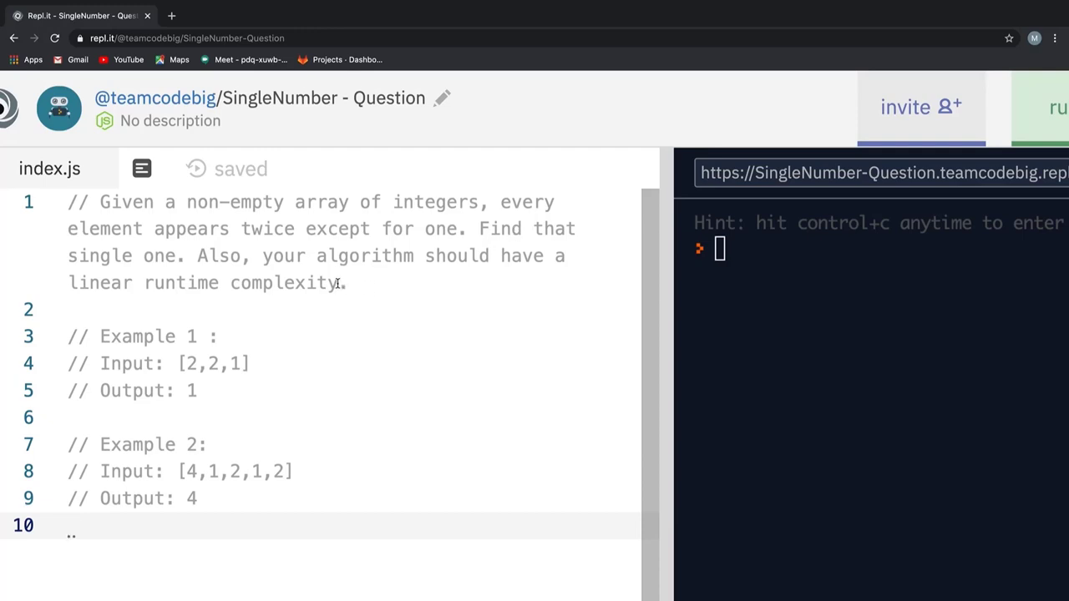
mouse_move(307, 316)
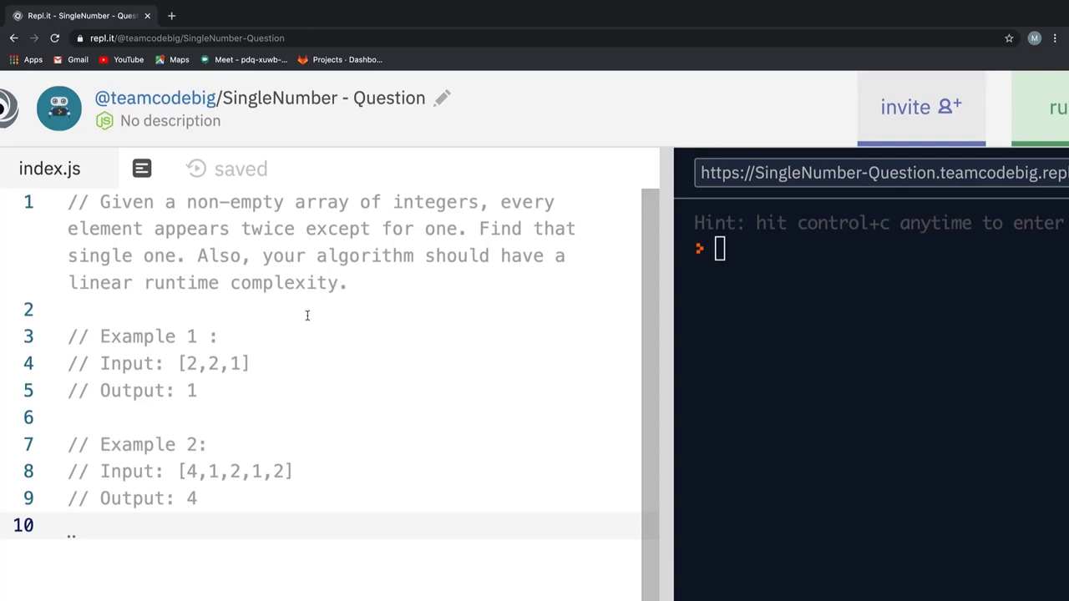
mouse_move(243, 370)
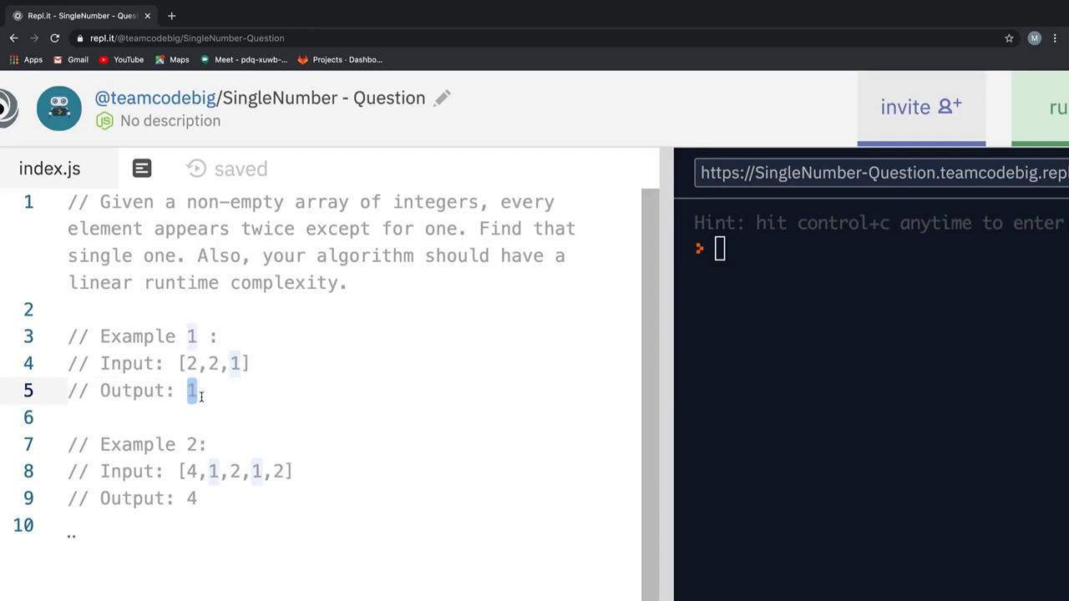
mouse_move(211, 498)
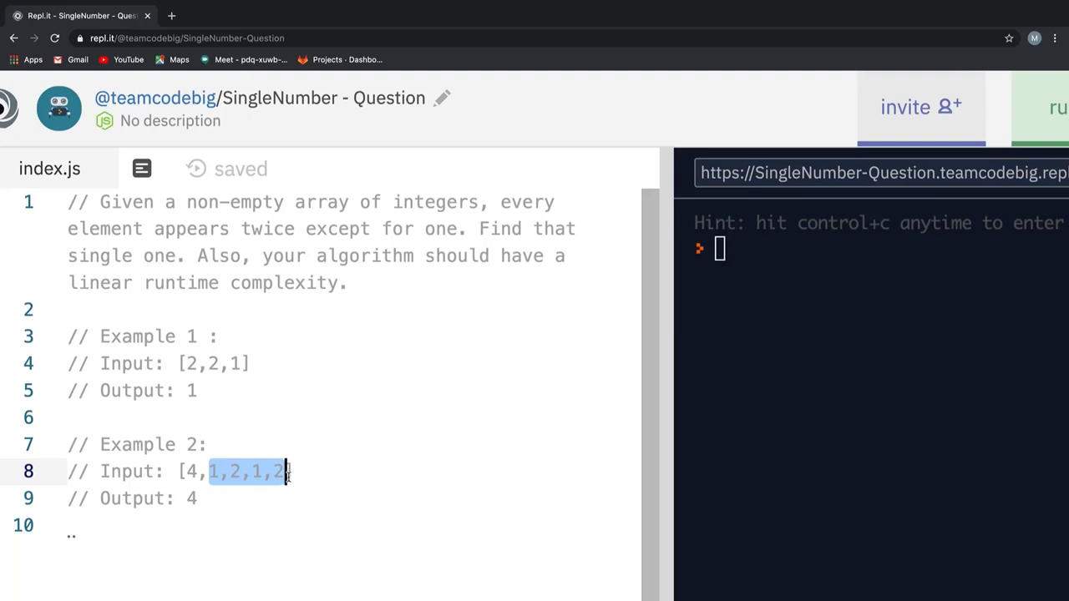
Step: Leave a blank line 11 below the problem statement and its two example comments
scroll(down, 3)
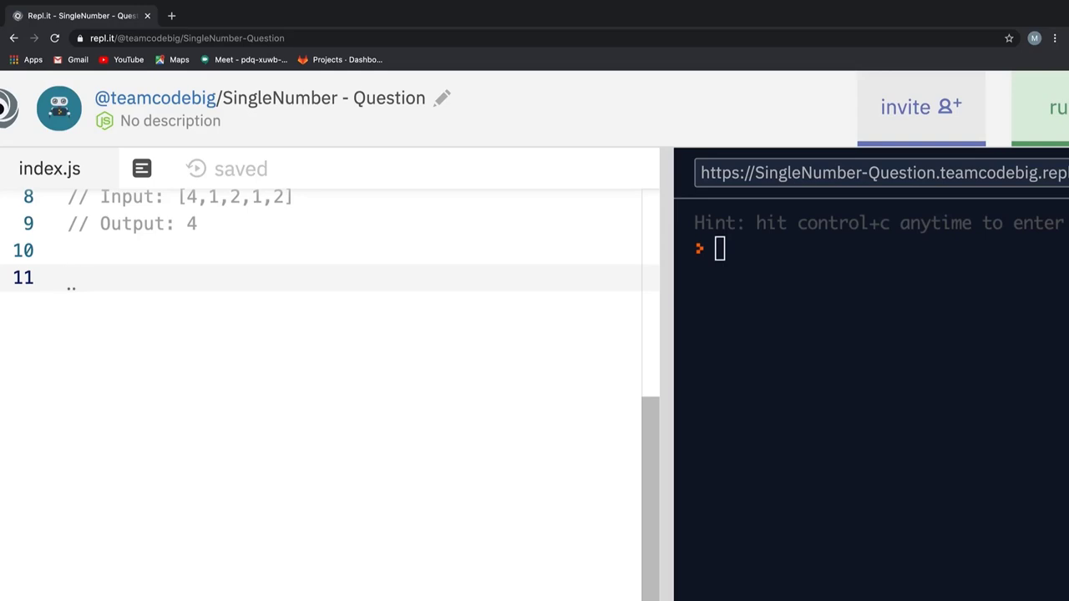
Step: Write an empty singleNumber(arr) function and a singleNumber([2,2,1]) call beneath it
text(function singleNumber)
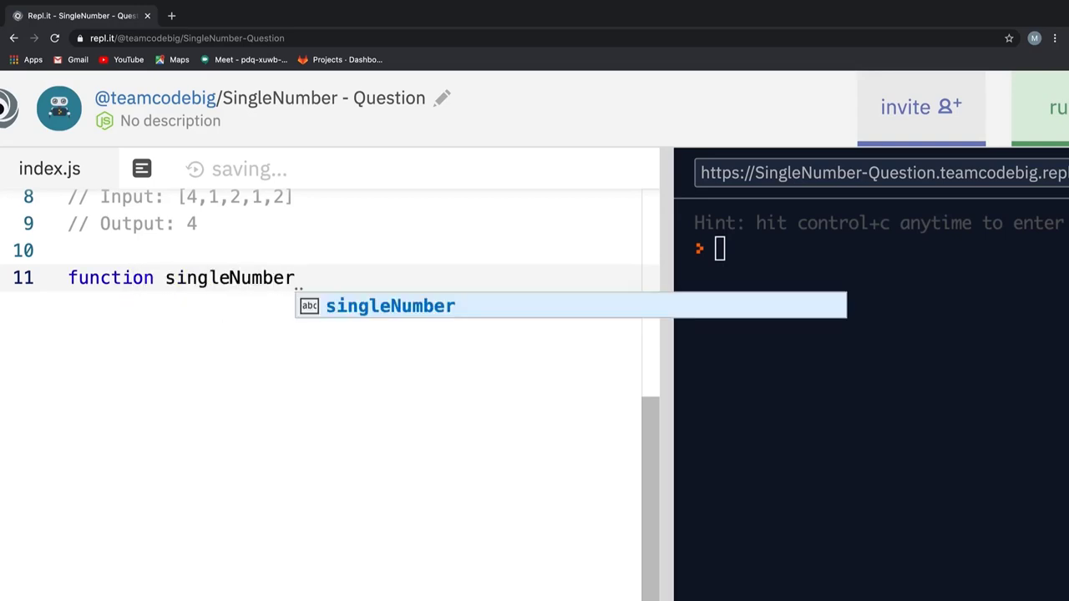
text((arr){)
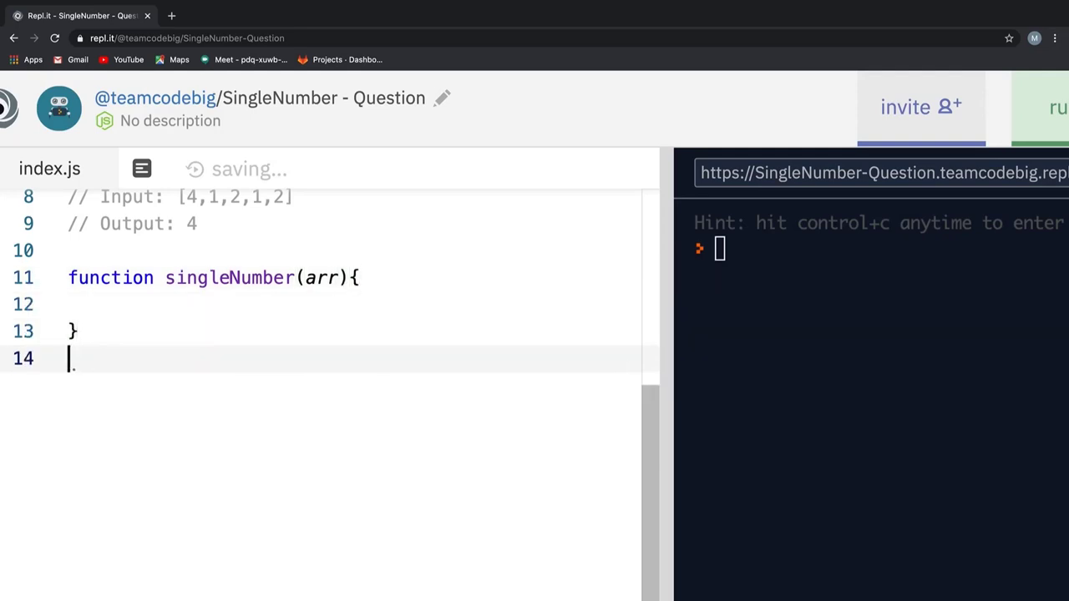
text(singleNumber([)
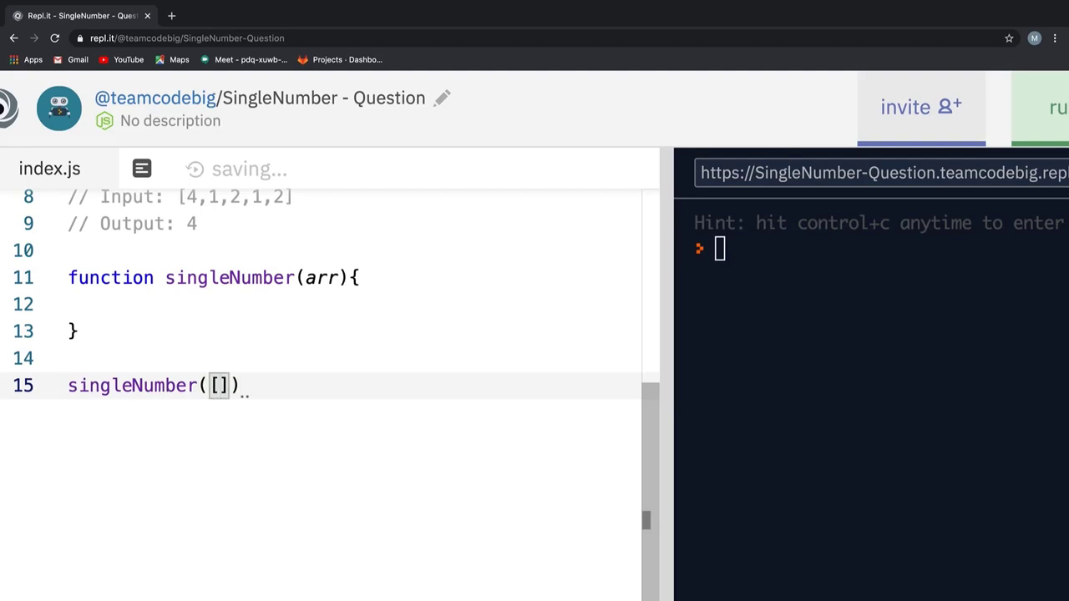
text(2,2,1)
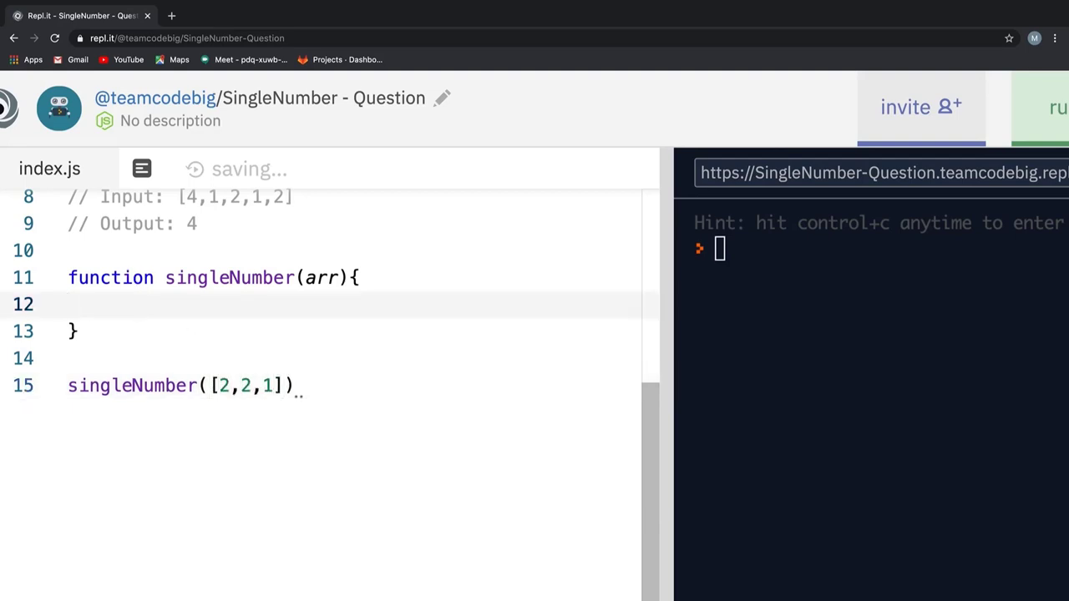
click(92, 304)
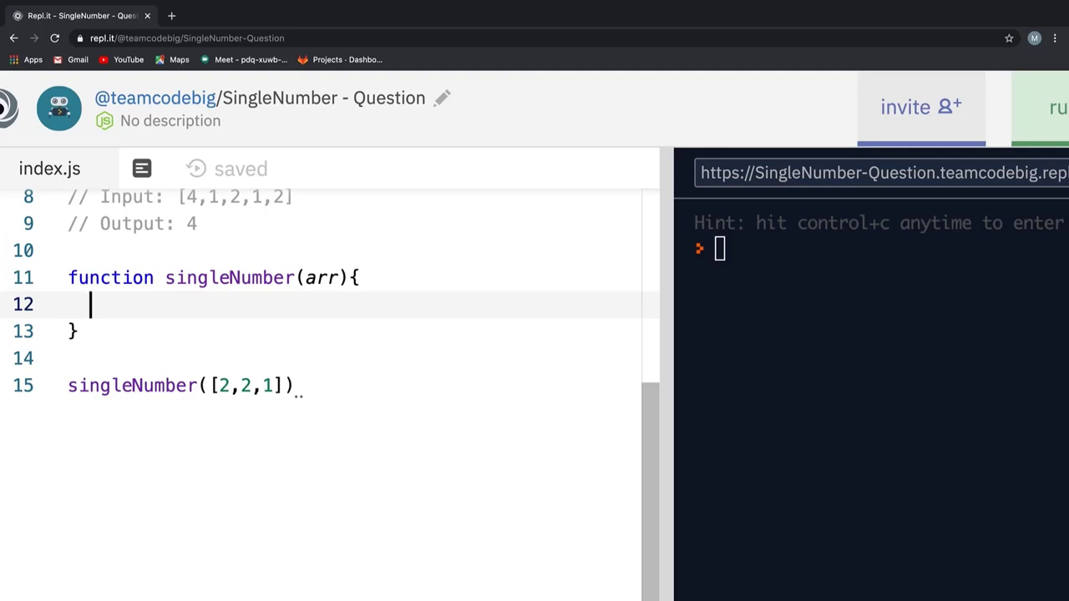
Step: Declare let duplicates = [] and start an arr.forEach arrow-function loop in singleNumber
text(let du)
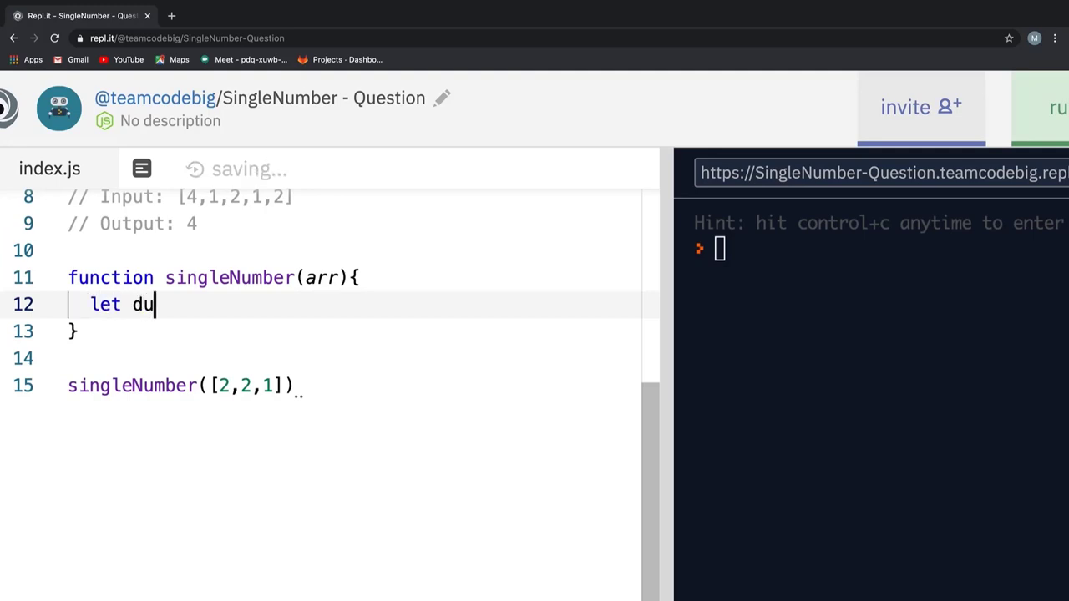
text(plicates = [];)
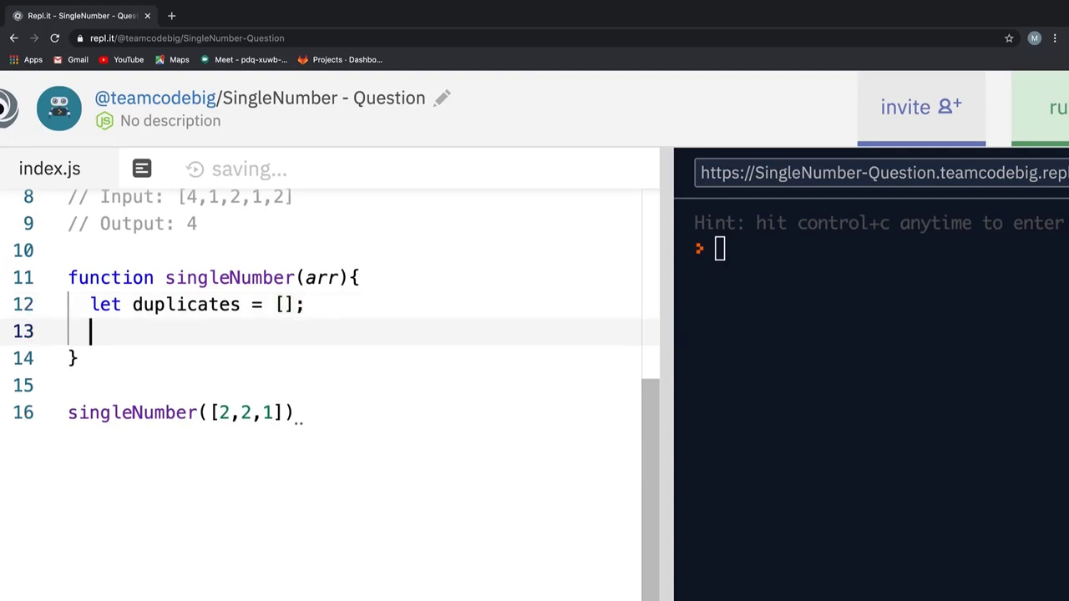
text(arr.forE)
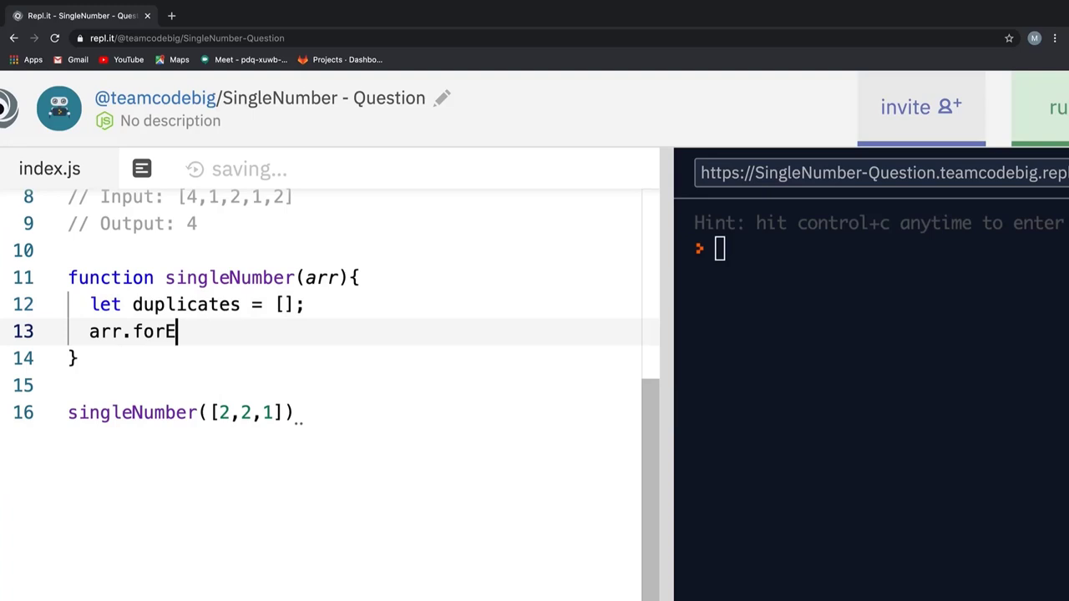
text(ach()
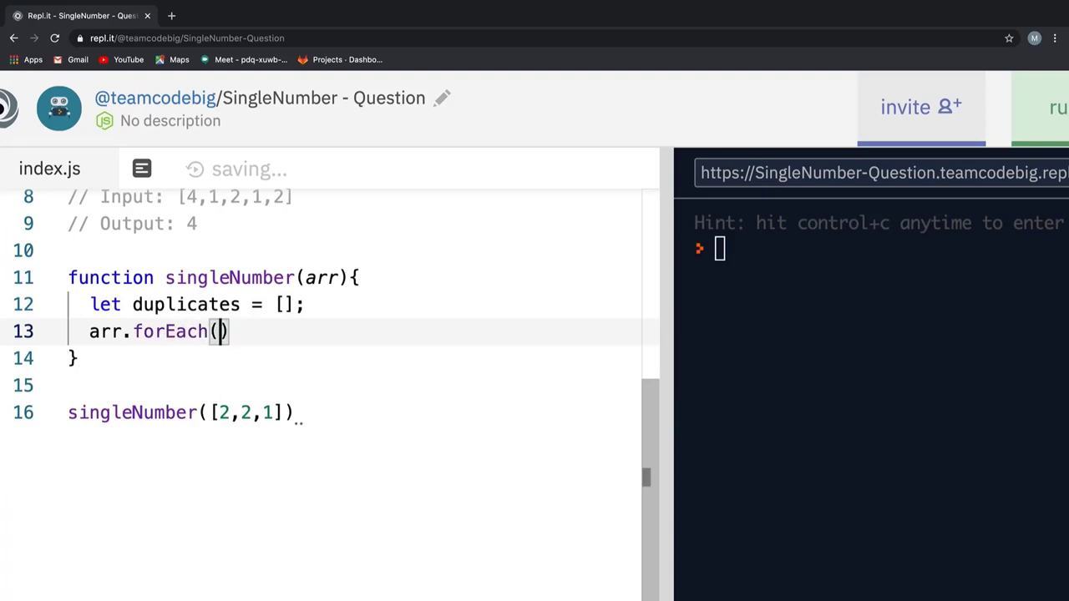
text(() =>)
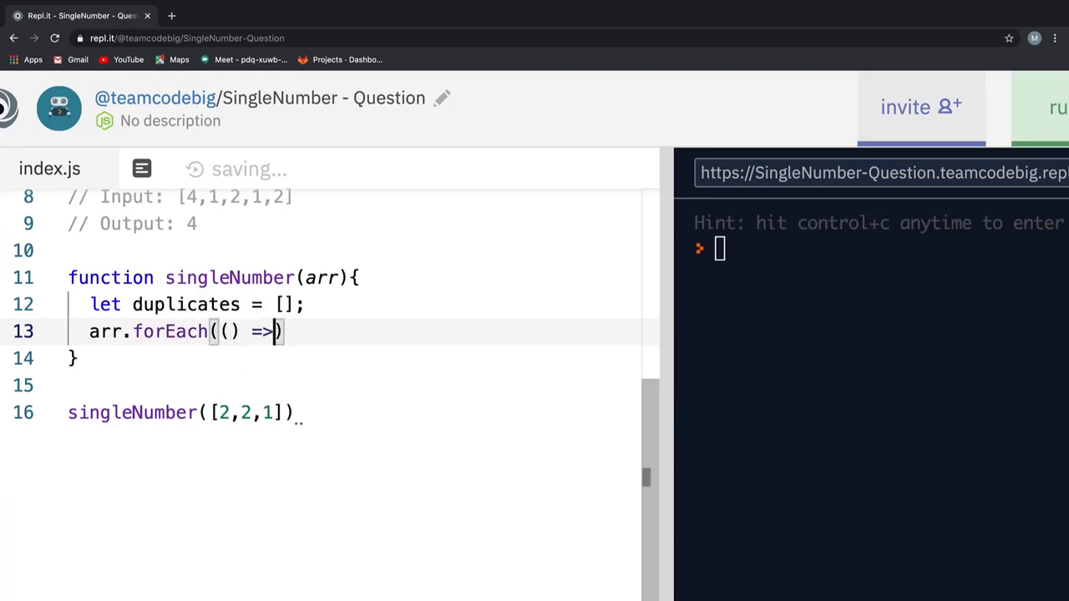
text({)
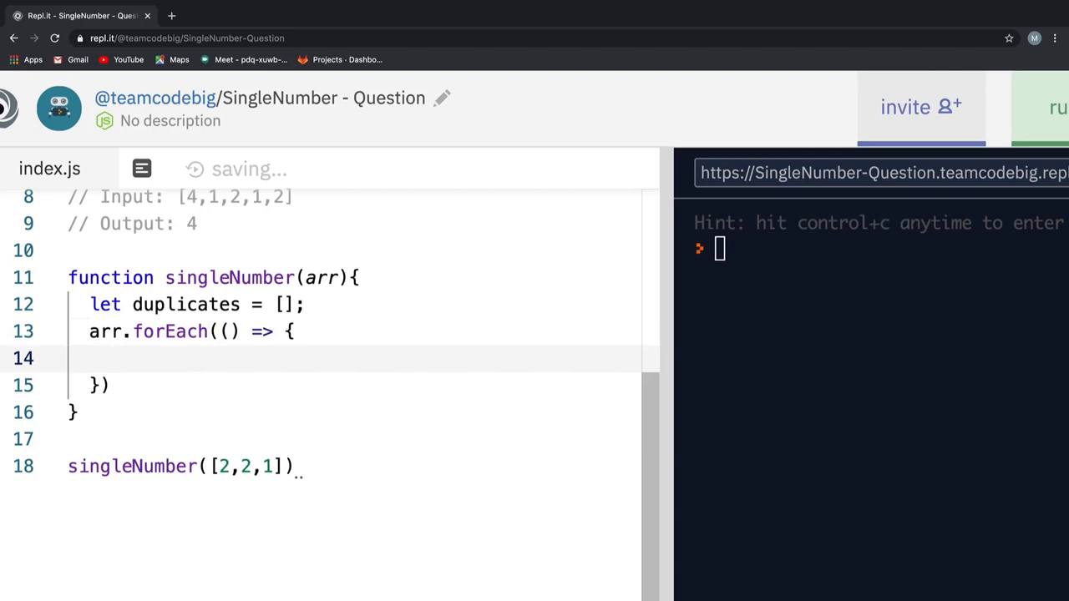
text(;)
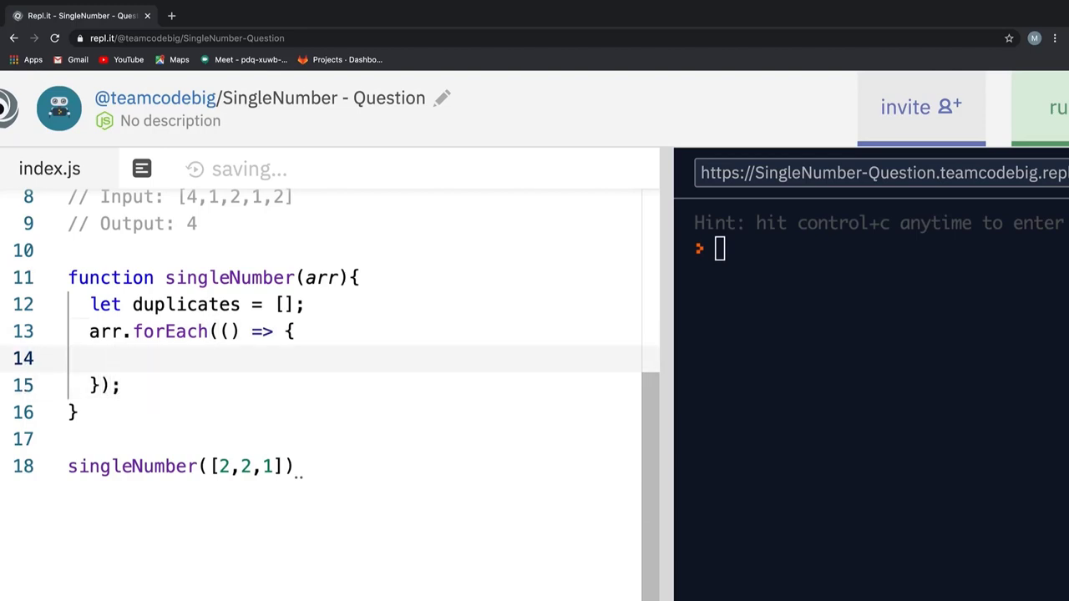
Step: Give the forEach callback (ele, index) parameters and log each ele, printing 2, 2, 1
text(if())
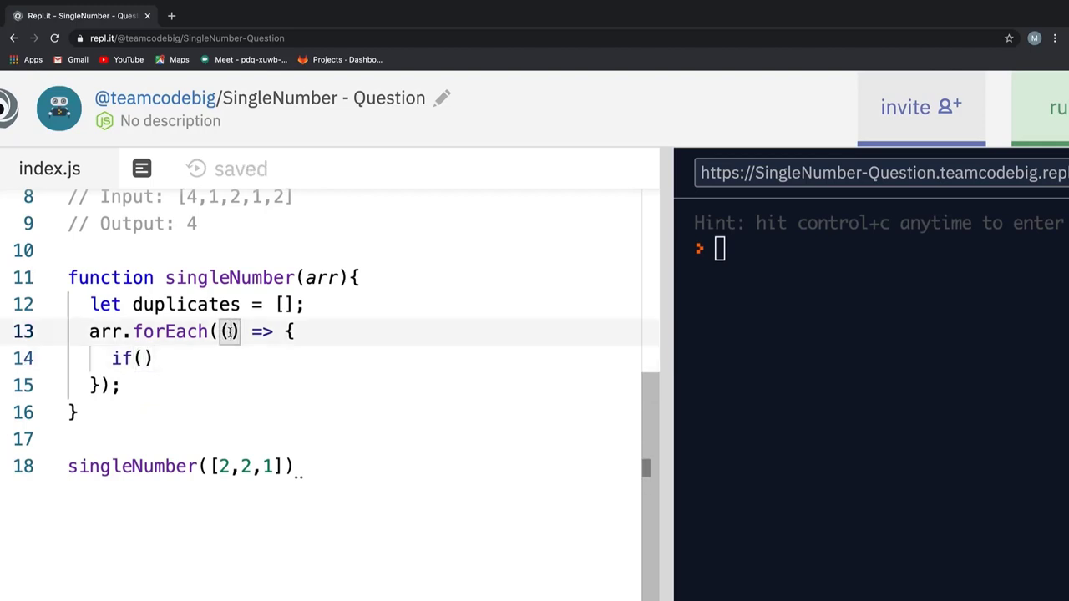
text(ele,)
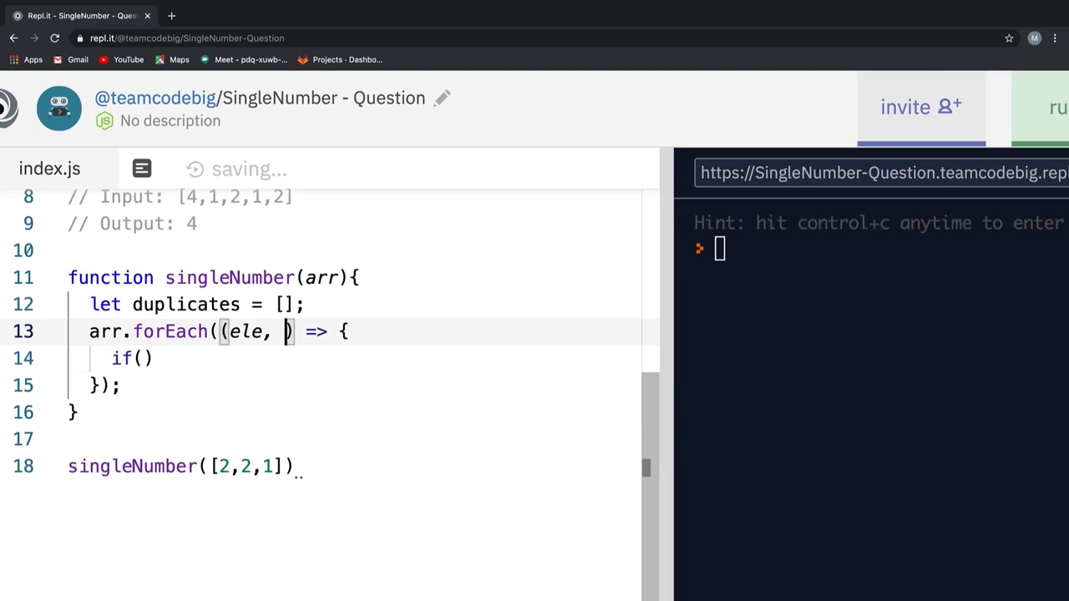
text(index)
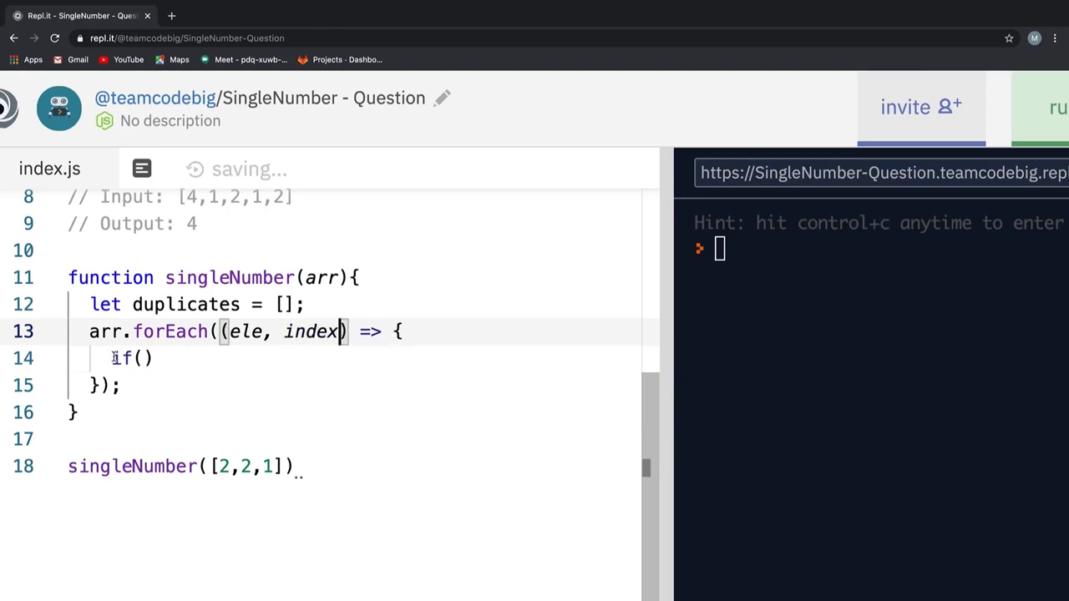
text(console.)
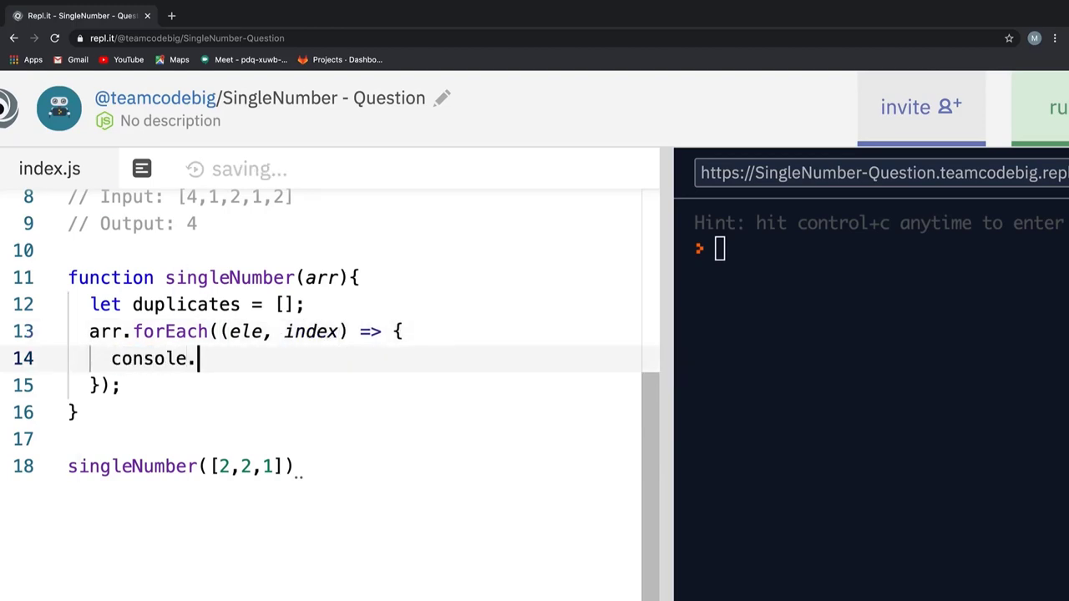
text(log())
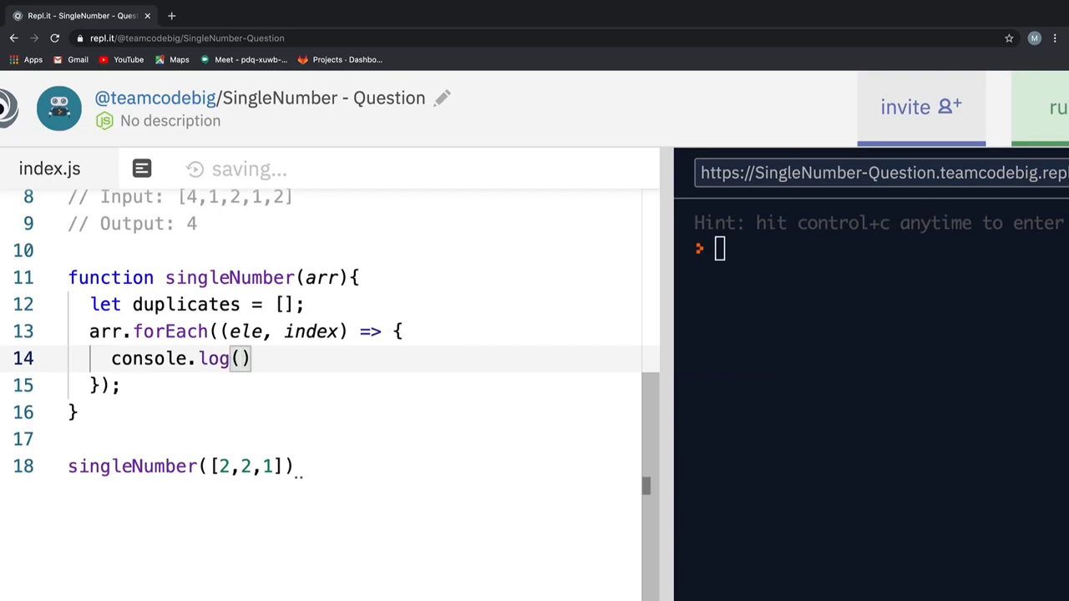
text(ele)
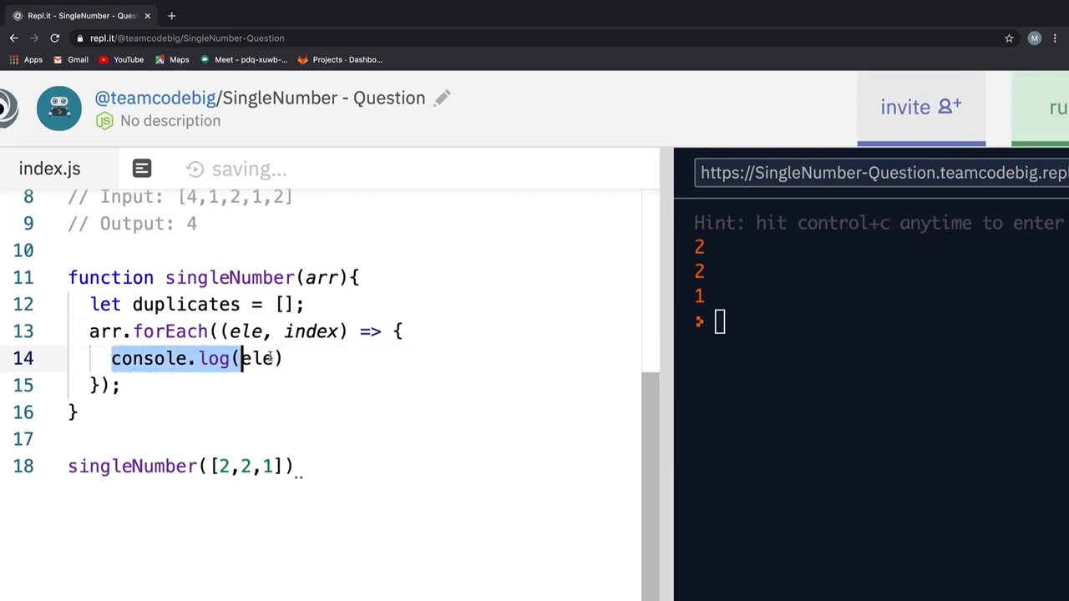
Step: Wrap console.log(ele) in an if on arr.includes(ele, index + 1) and run it
text(if()
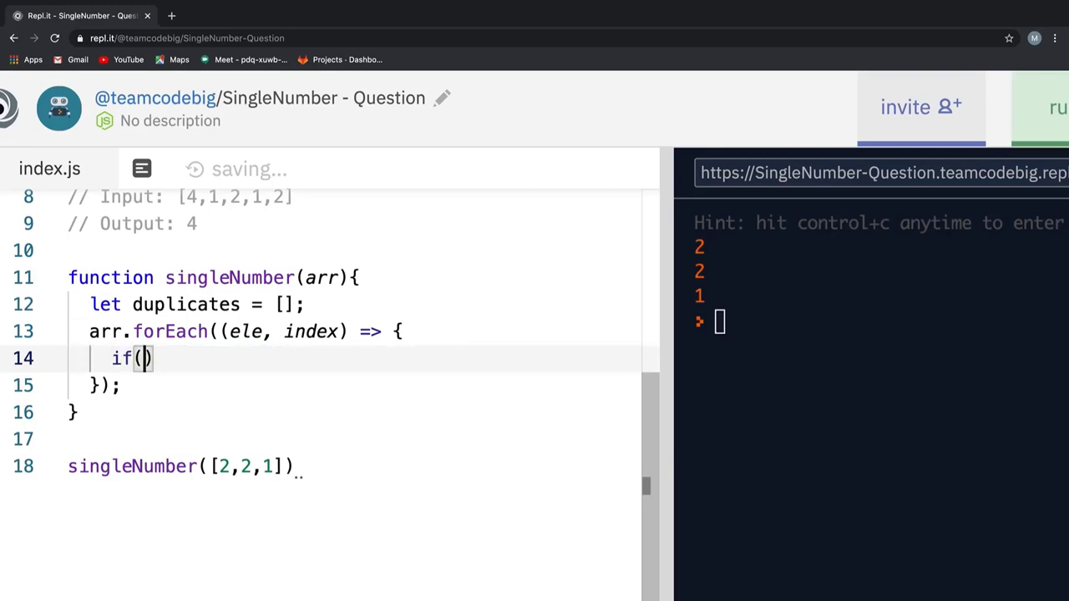
text(a)
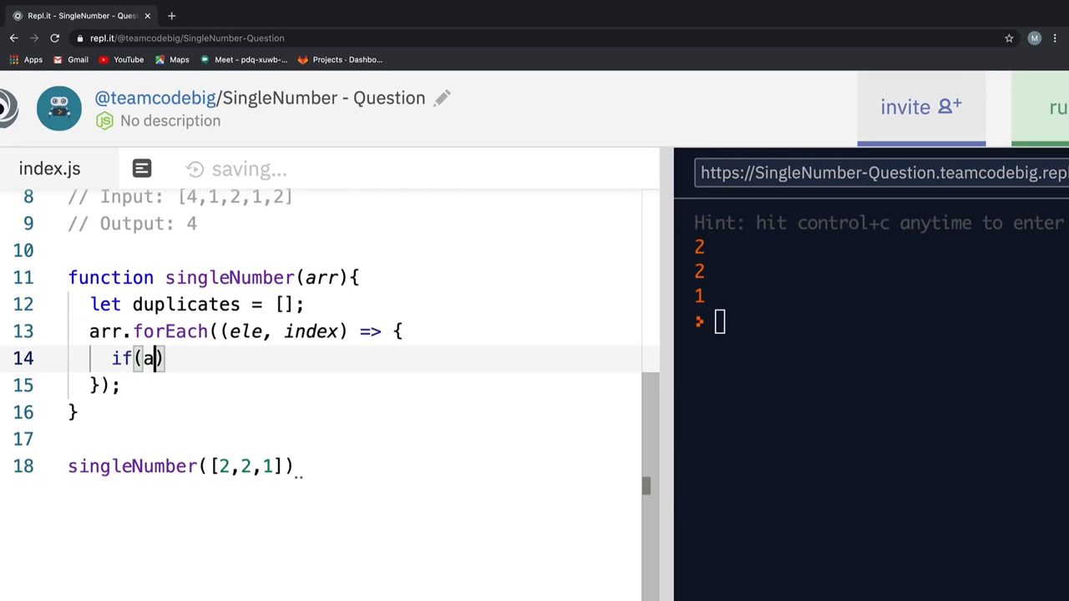
text(rr.includes()
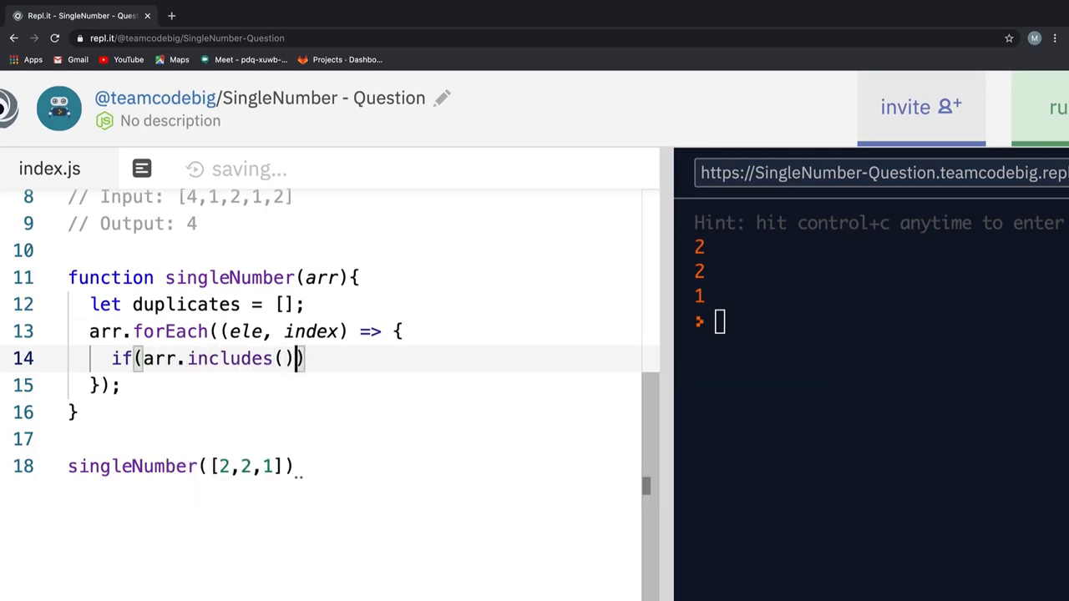
text(ele, i)
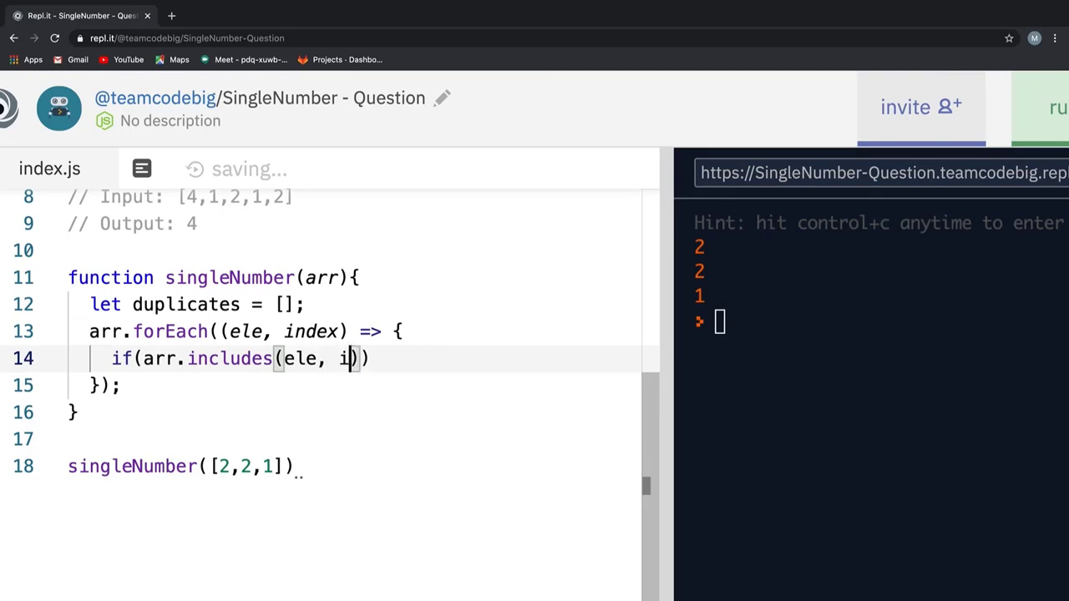
text(ndex + 1)
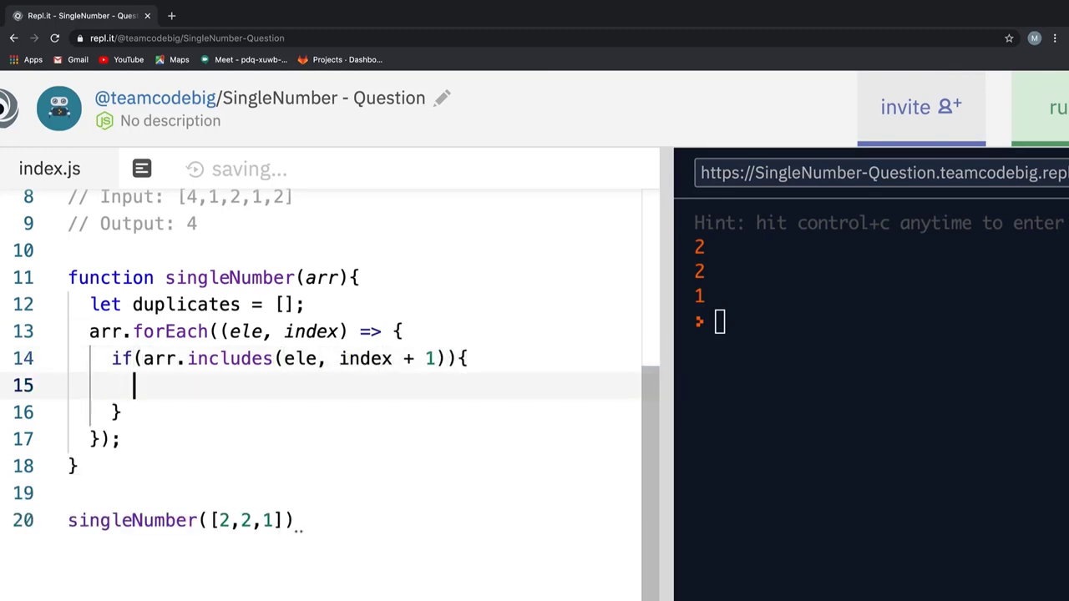
text(console.lo)
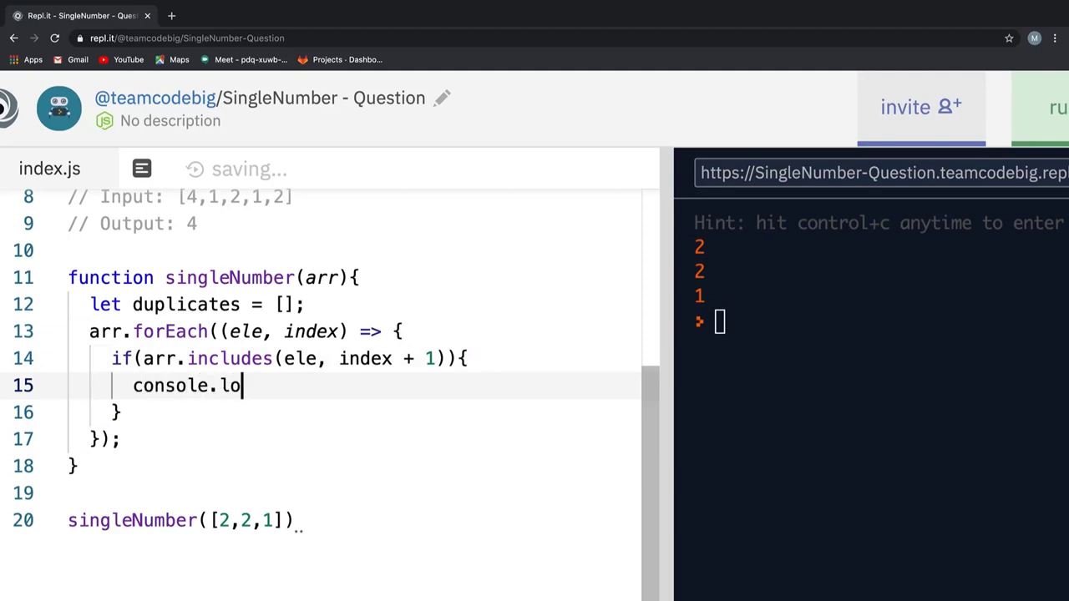
text(g(ele)
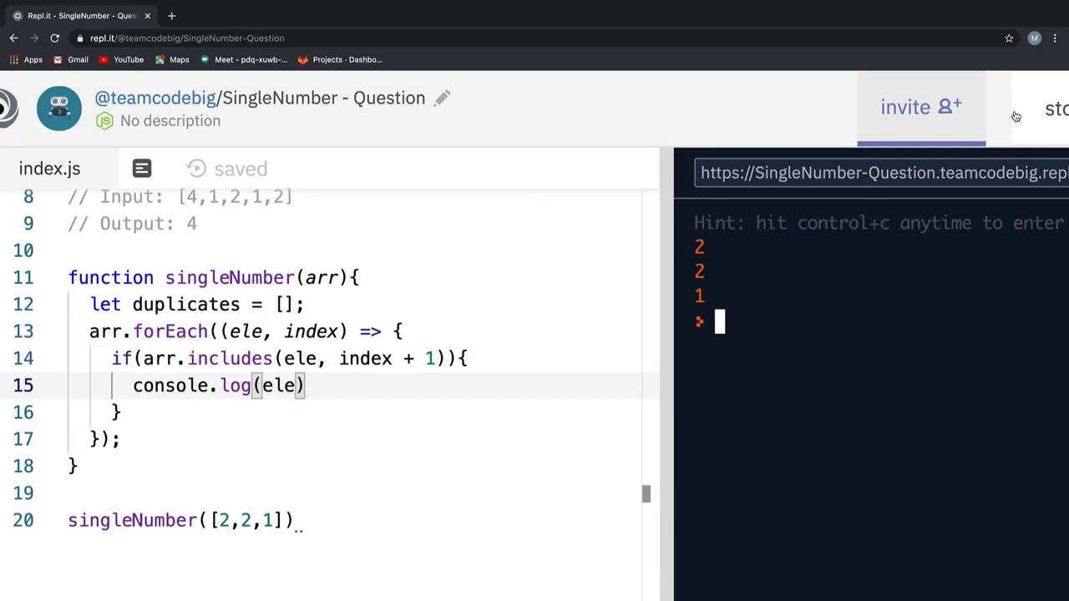
click(1052, 107)
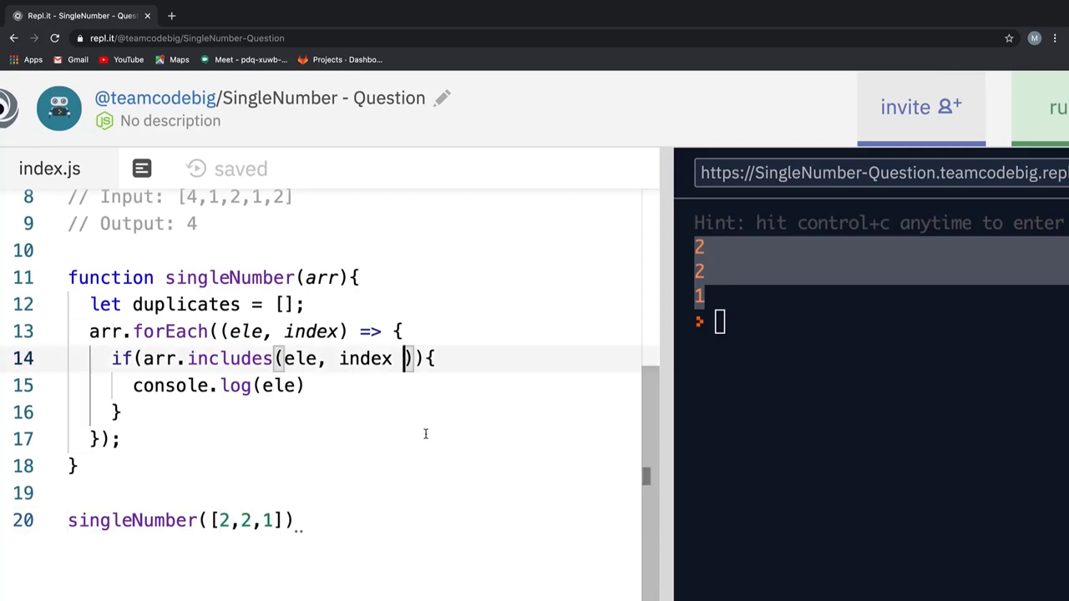
Step: Tighten the includes check's second argument to read index+1 without spaces
text(+)
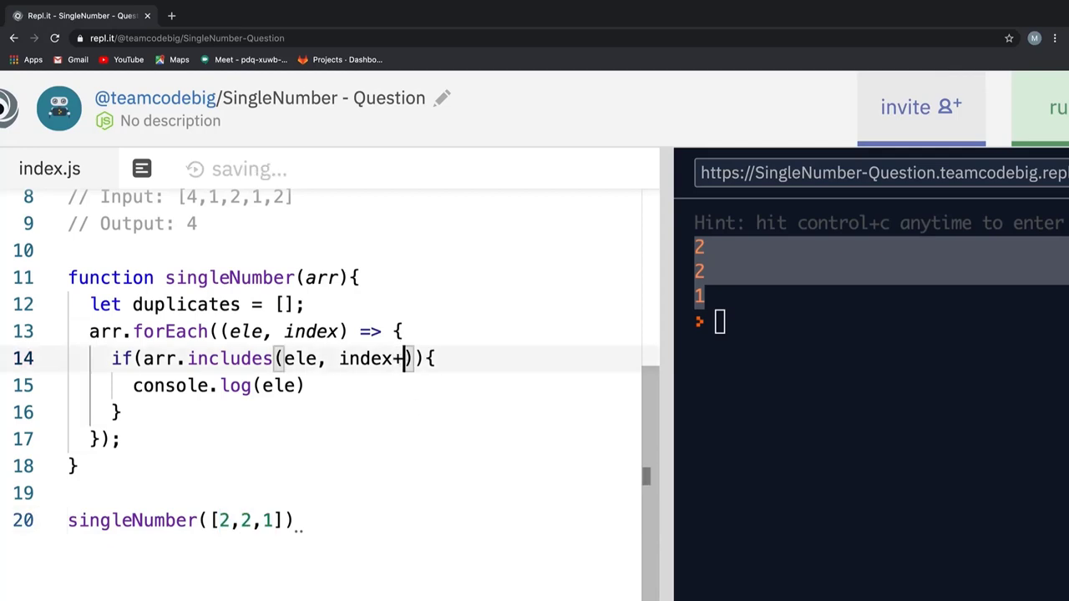
text(1)
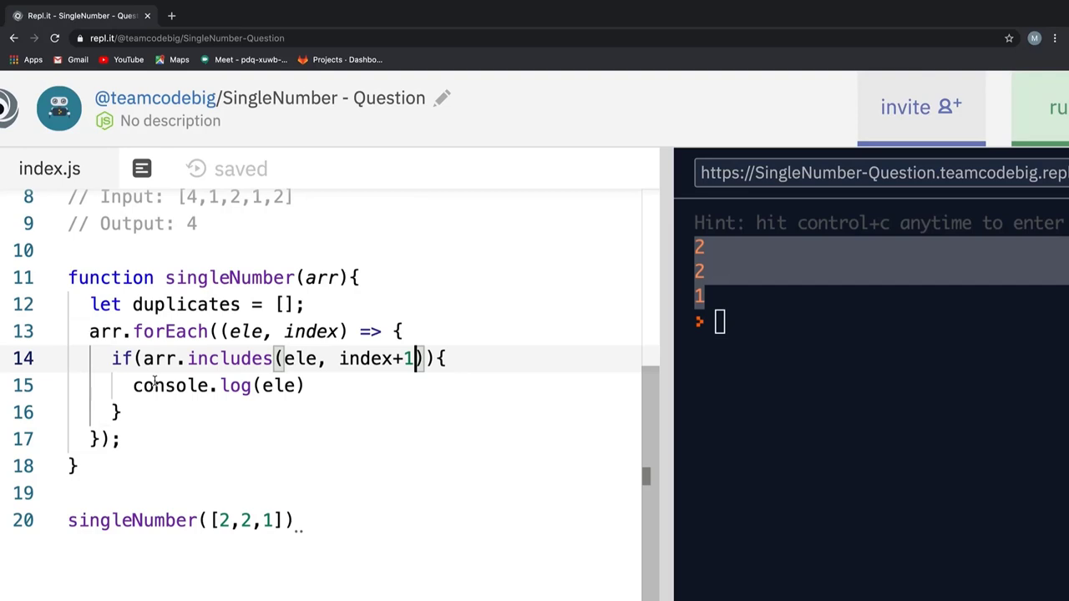
Step: Replace the log with an if on duplicates.indexOf(ele) === -1
double_click(217, 385)
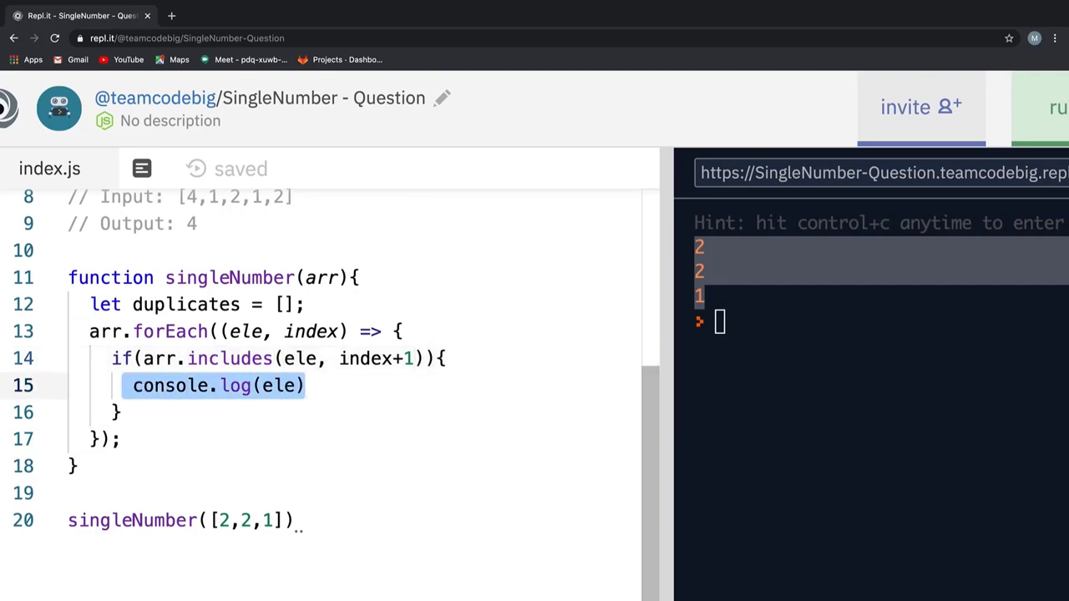
text(if()
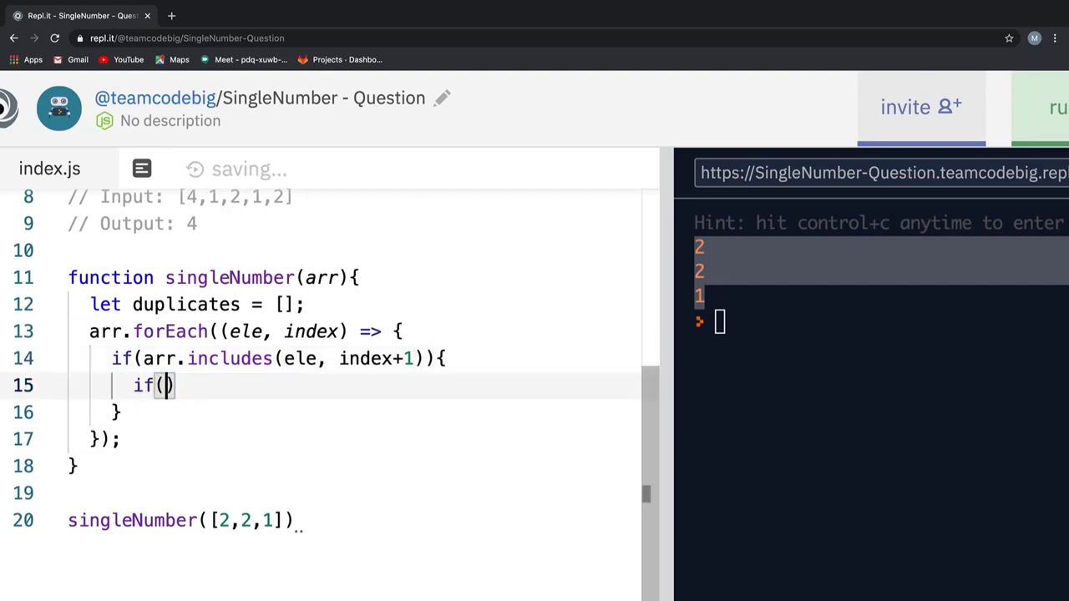
text(du)
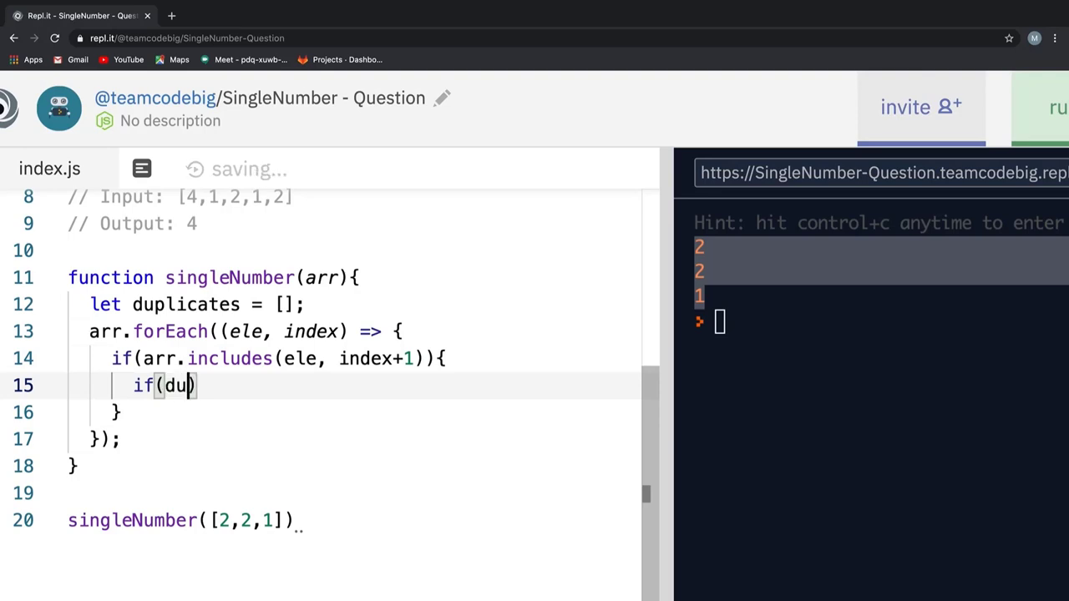
text(plicates.)
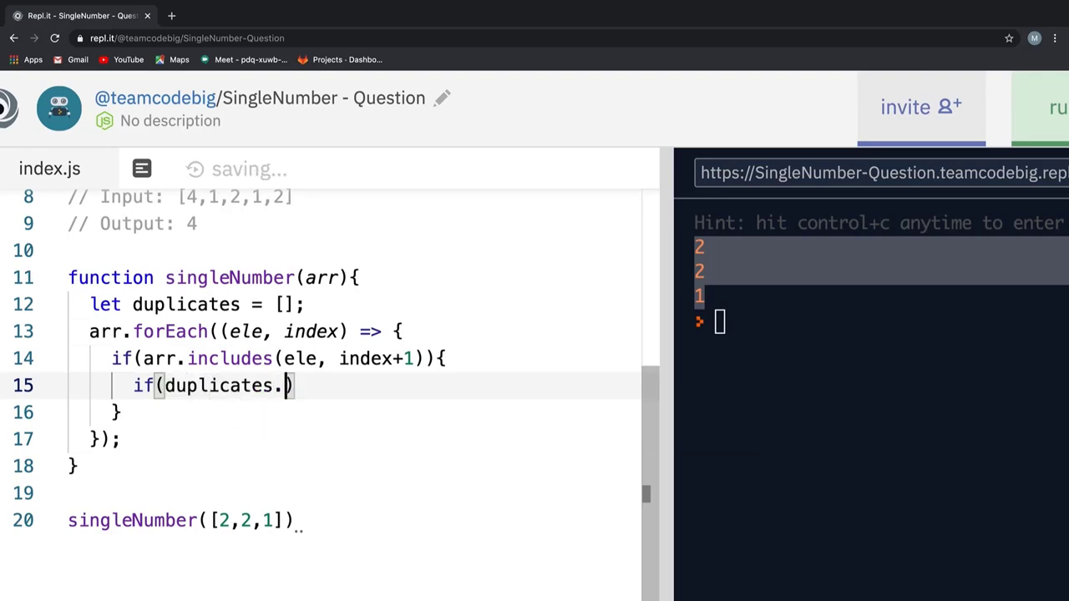
text(indexOf)
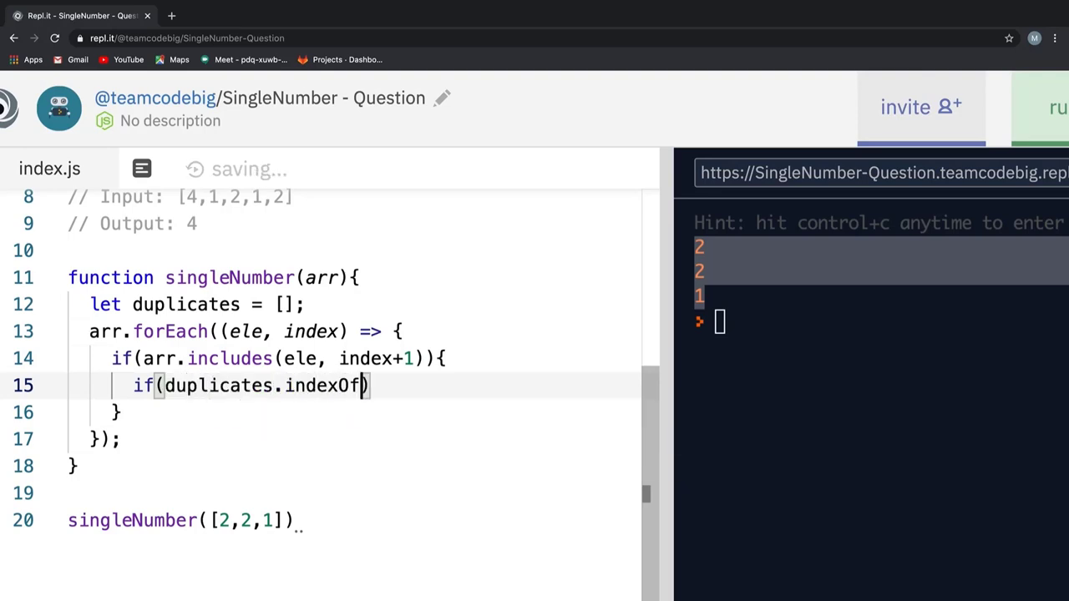
text(())
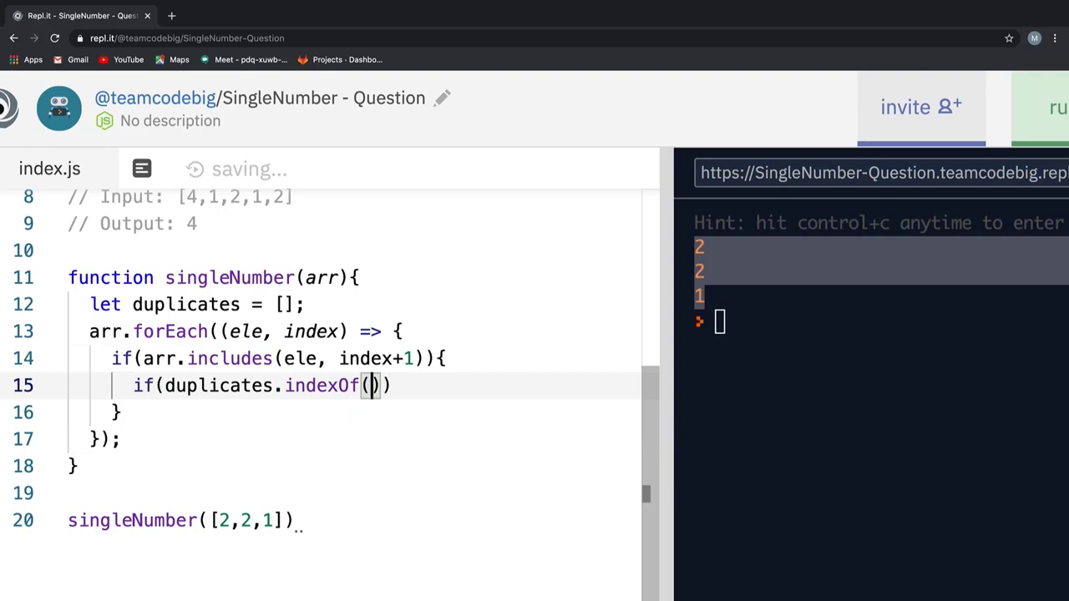
text(ele) ===)
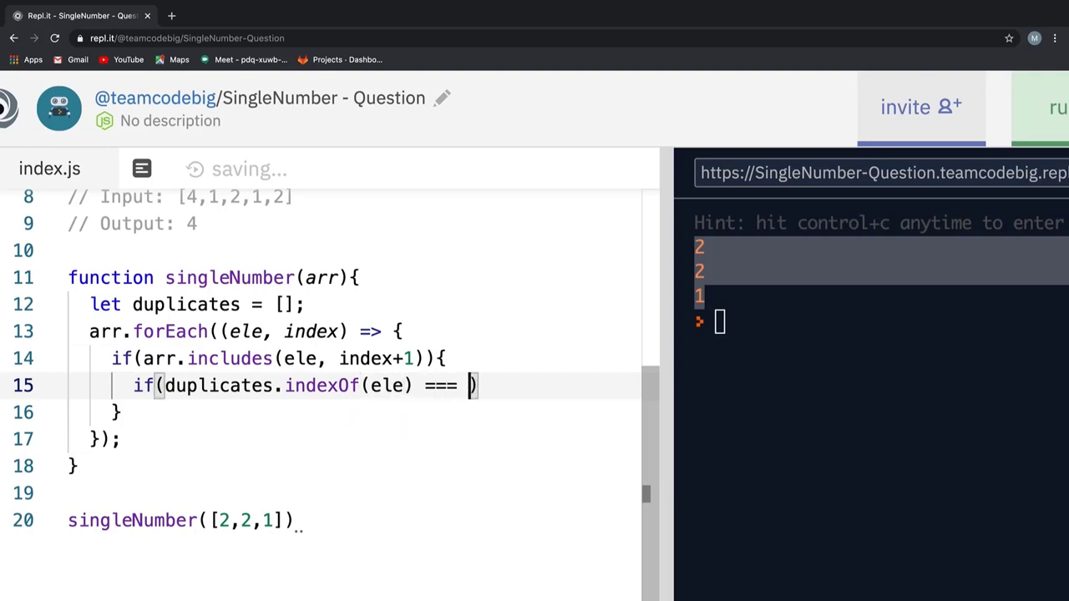
text(-1){)
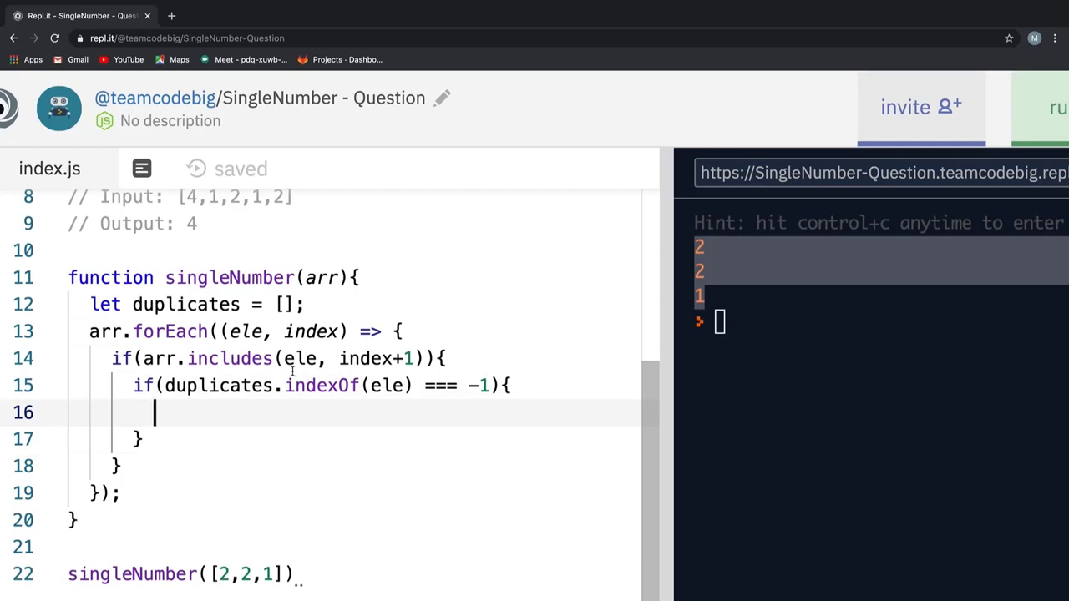
Step: Push ele into duplicates inside that check and begin an else branch
double_click(321, 384)
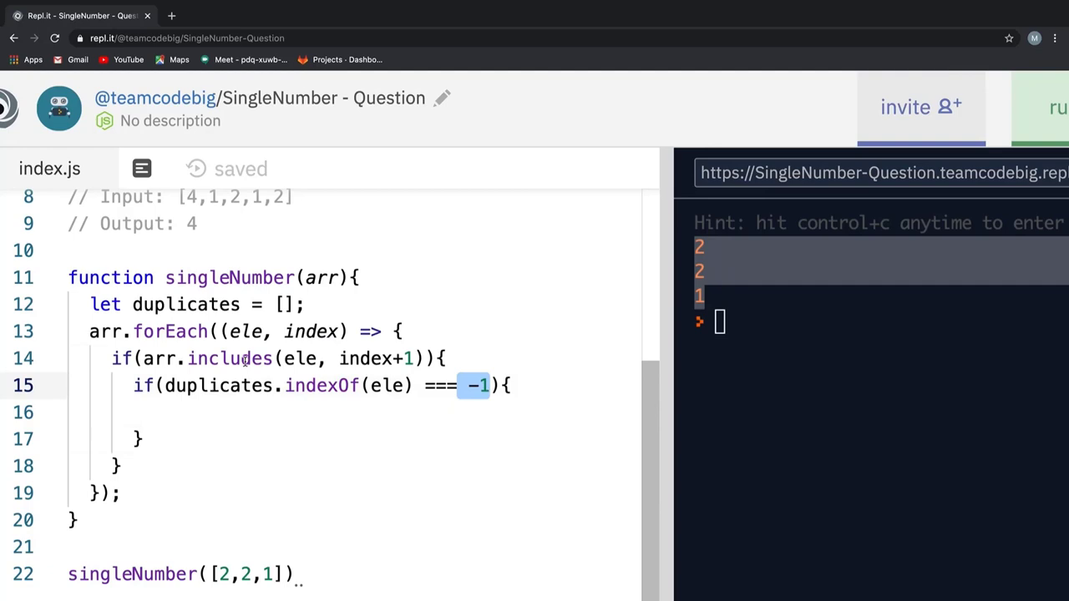
double_click(230, 358)
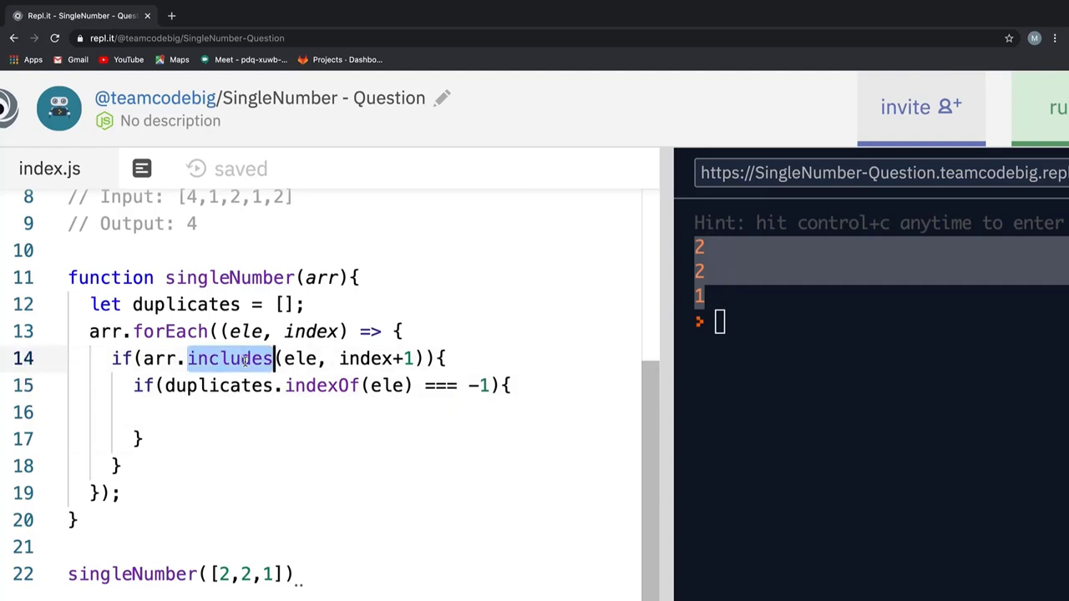
click(230, 411)
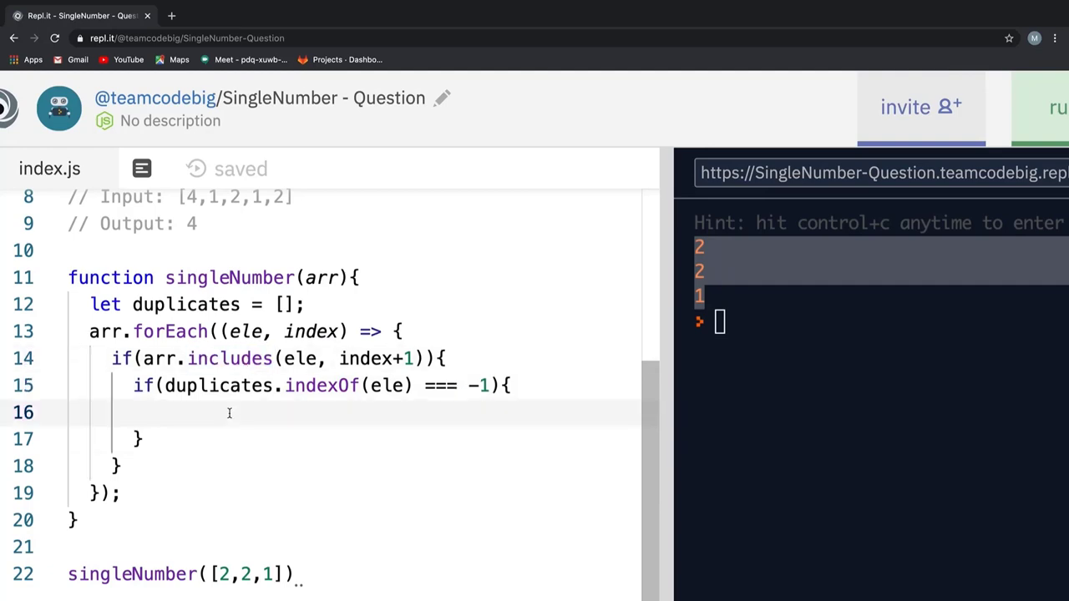
text(duplicates.)
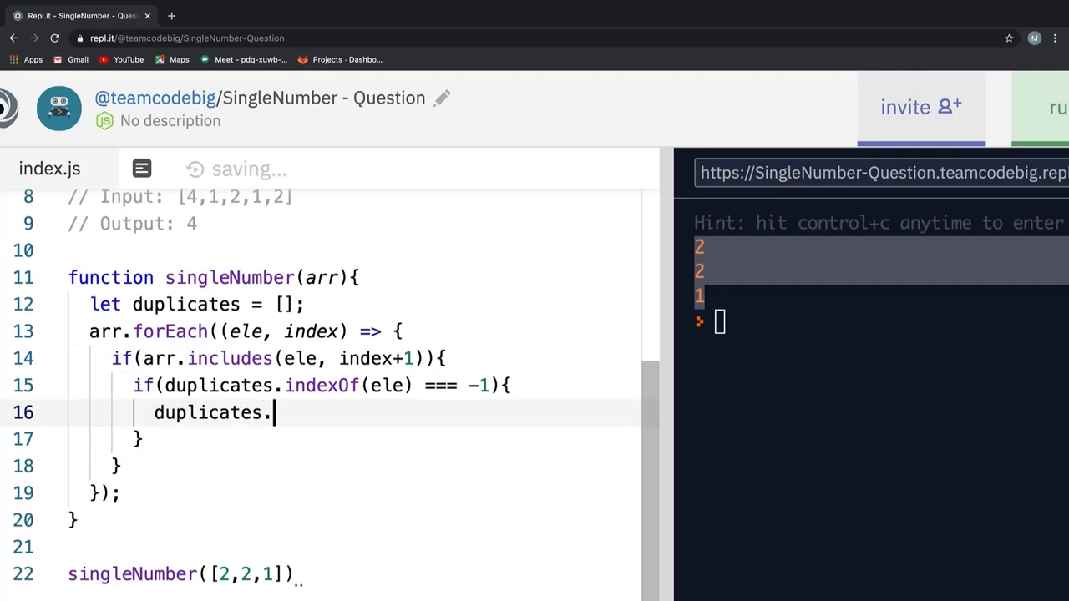
text(push(e)
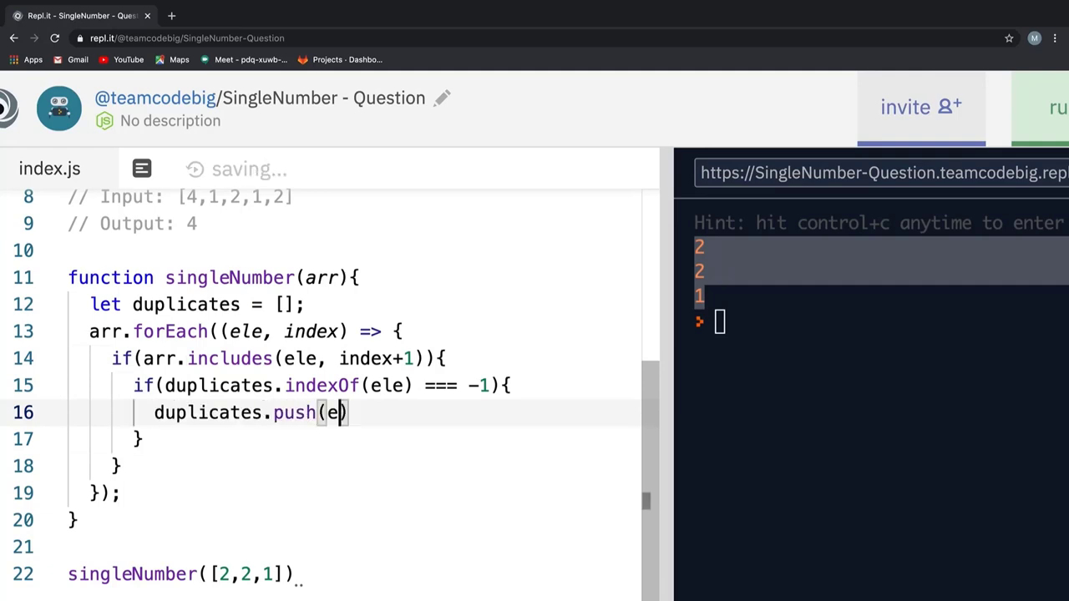
text(le);)
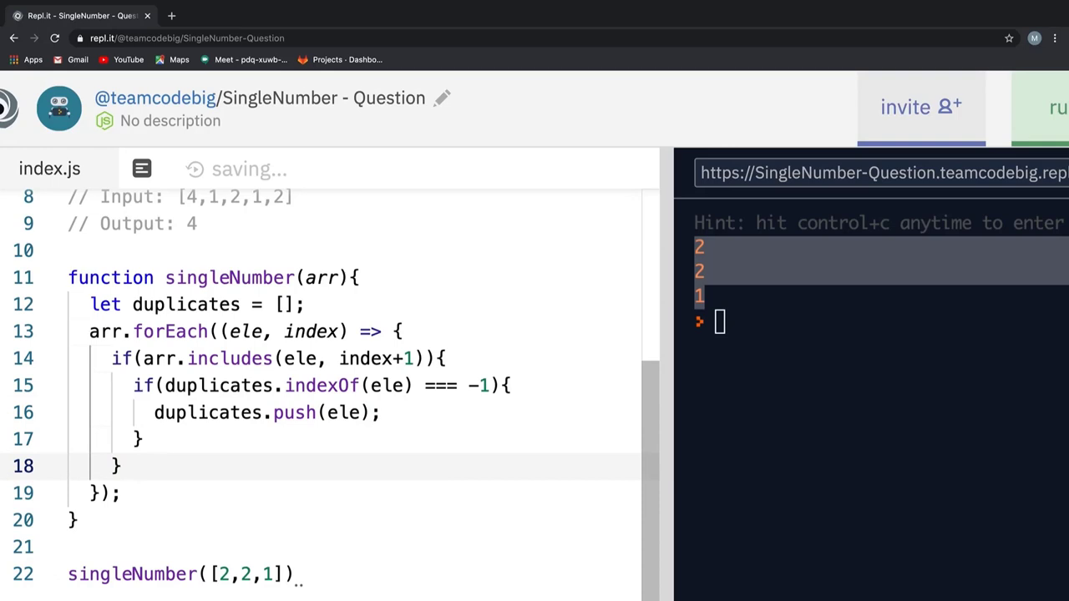
text(el)
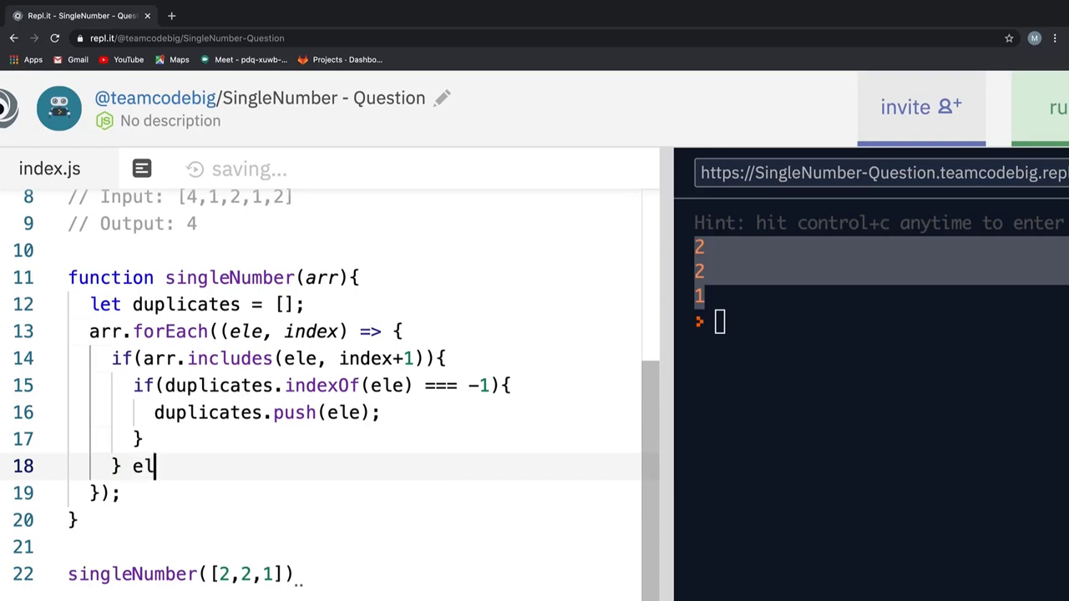
Step: Add an else branch, test it with a temporary console.log(ele), then remove the log
text(se {)
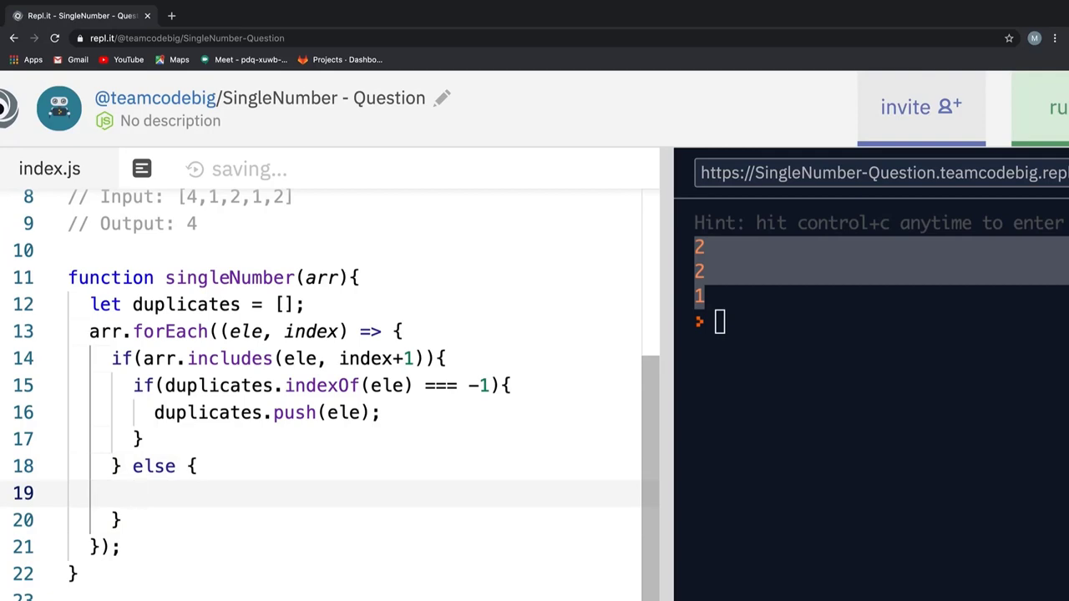
text(c)
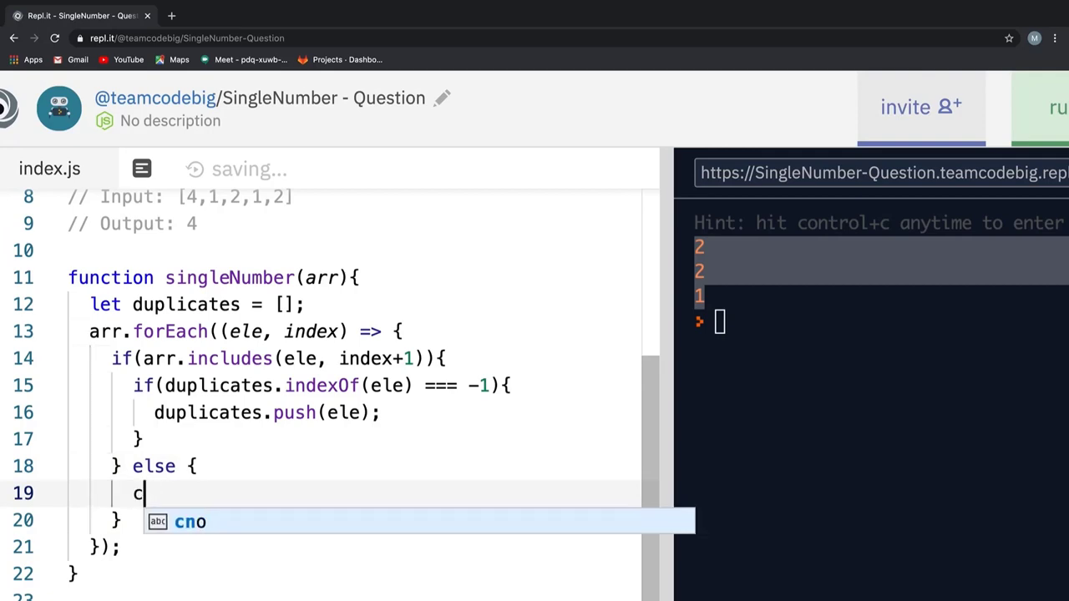
text(onsole.log)
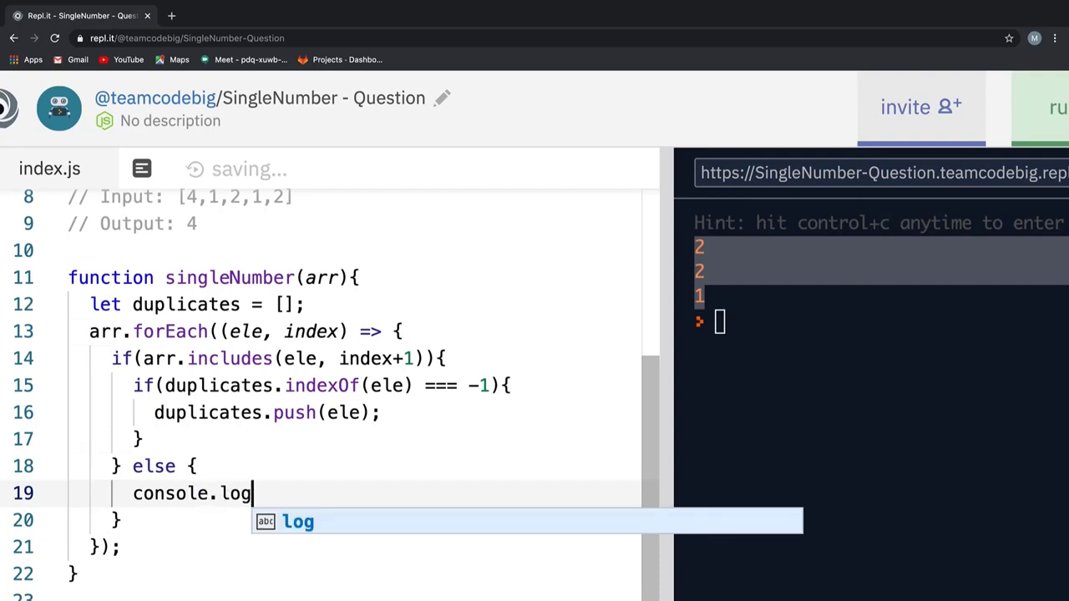
text((ele)
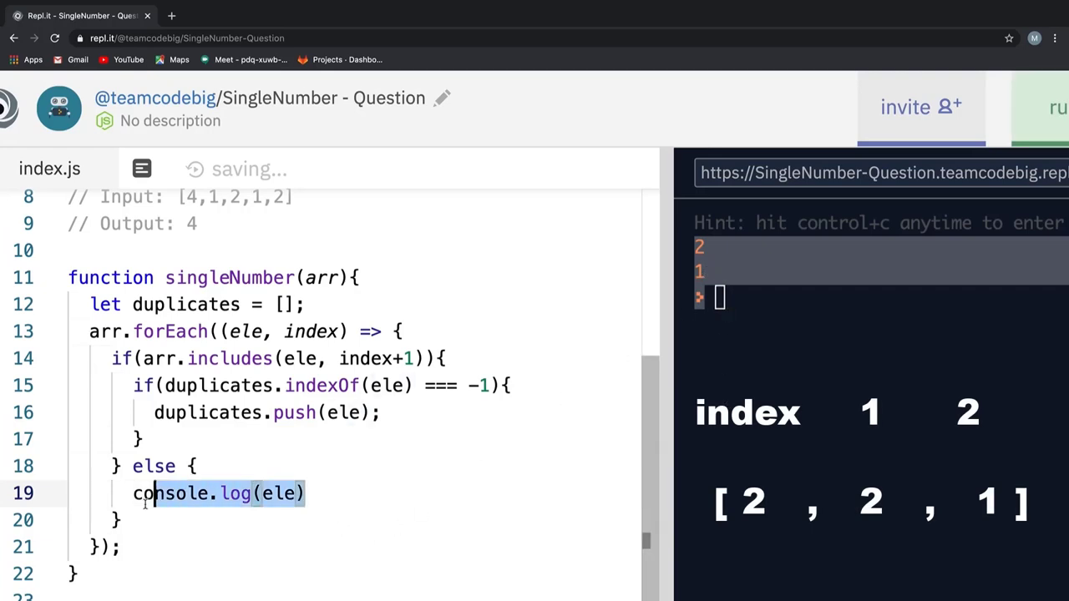
key(Backspace)
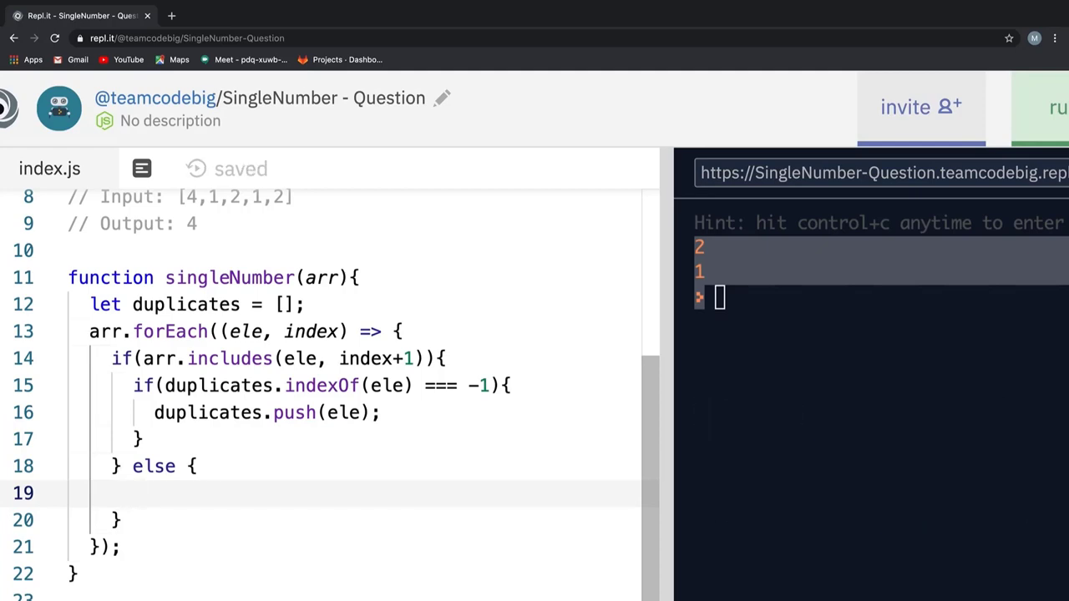
Step: In the else branch, log ele only when !duplicates.includes(ele), so the console prints 1
text(if)
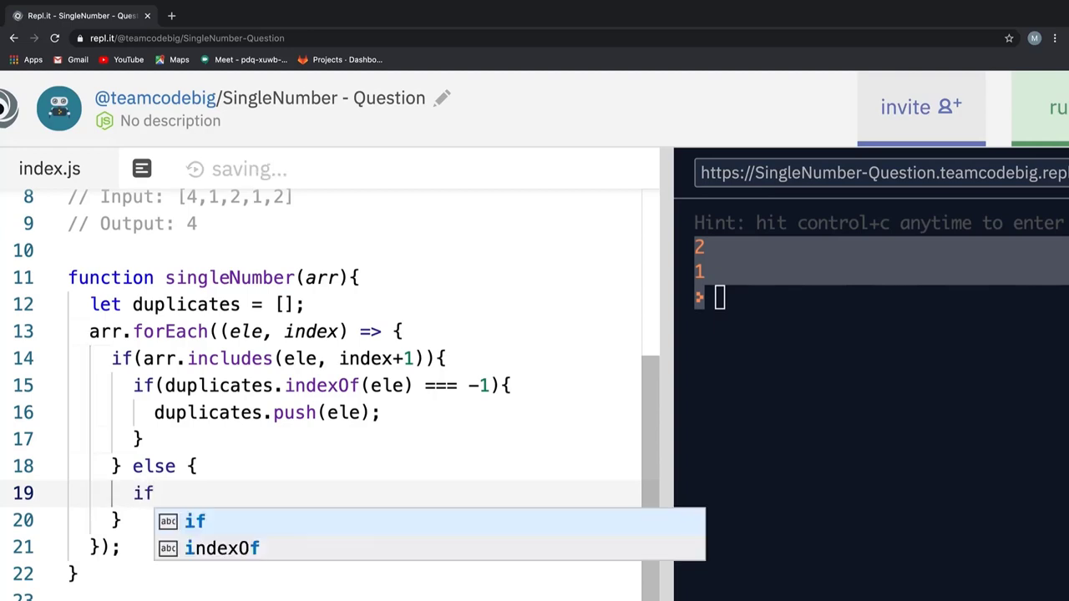
text((d)
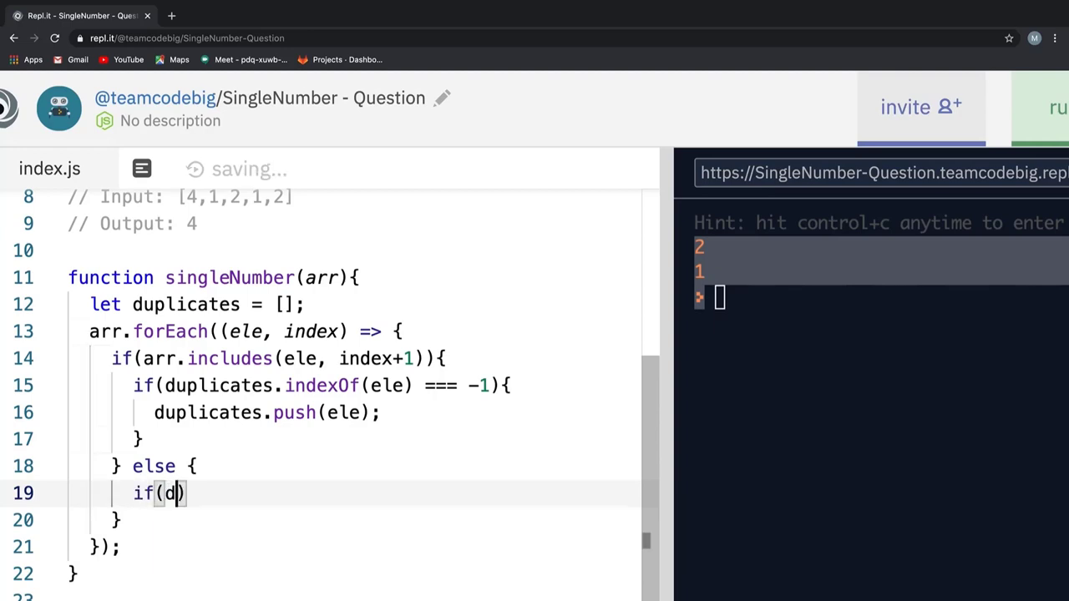
text(uplicates)
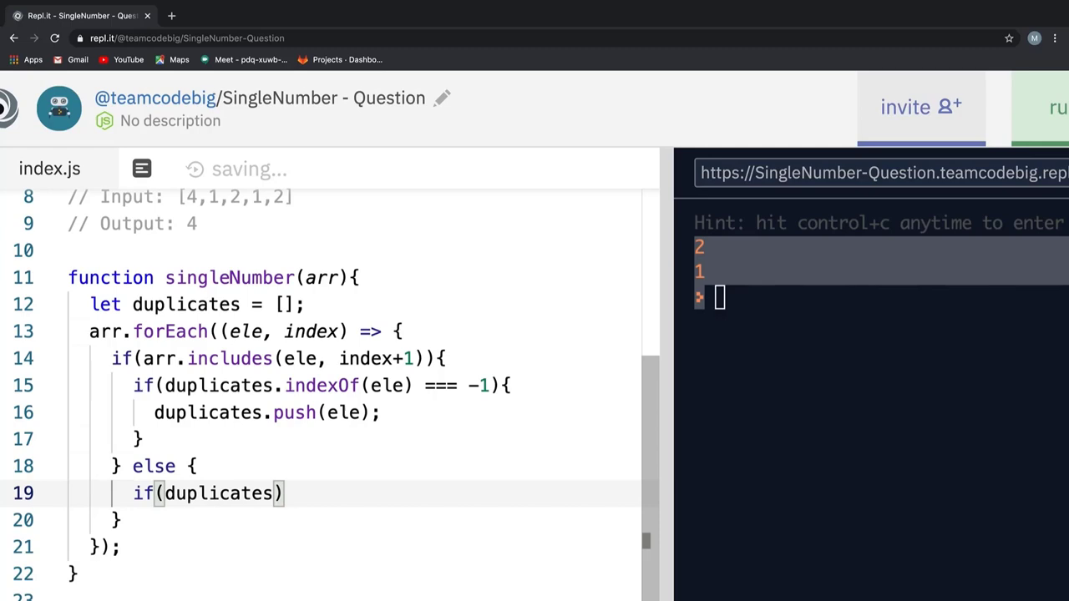
text(.includes(ele)
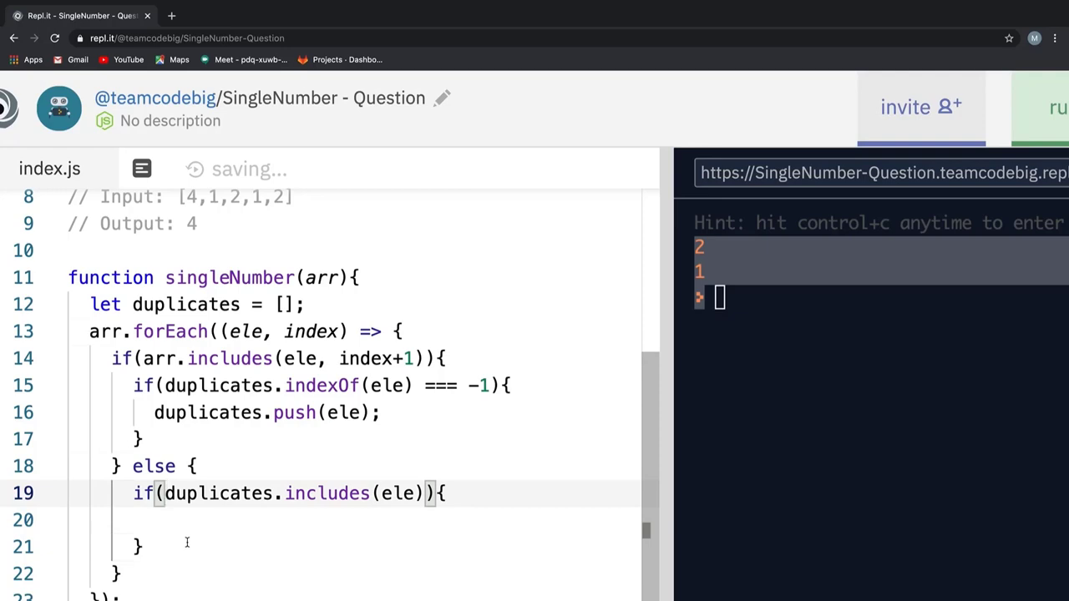
text(!)
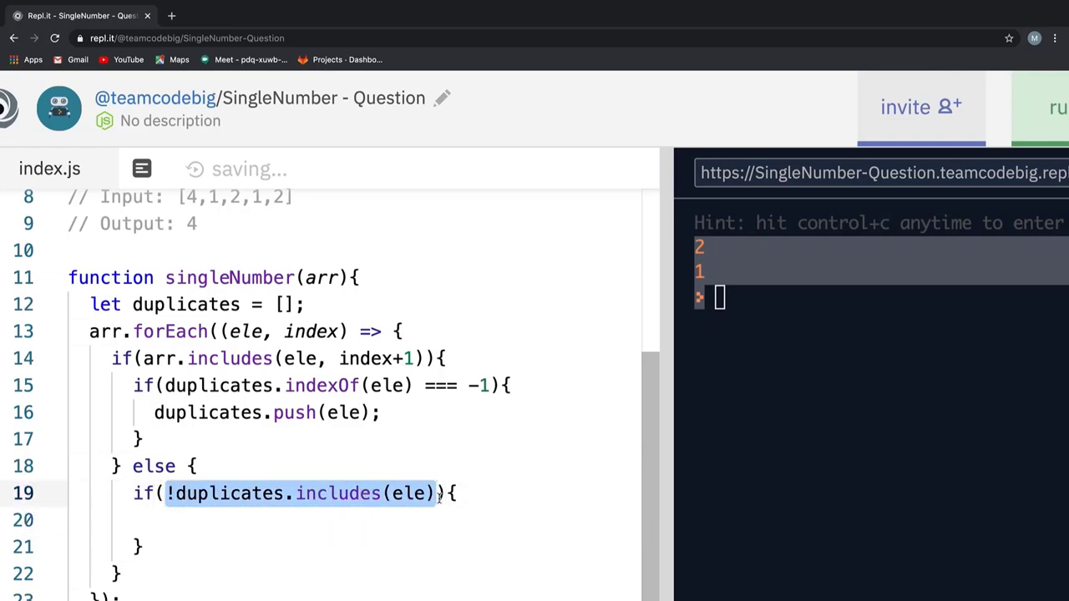
text(cono)
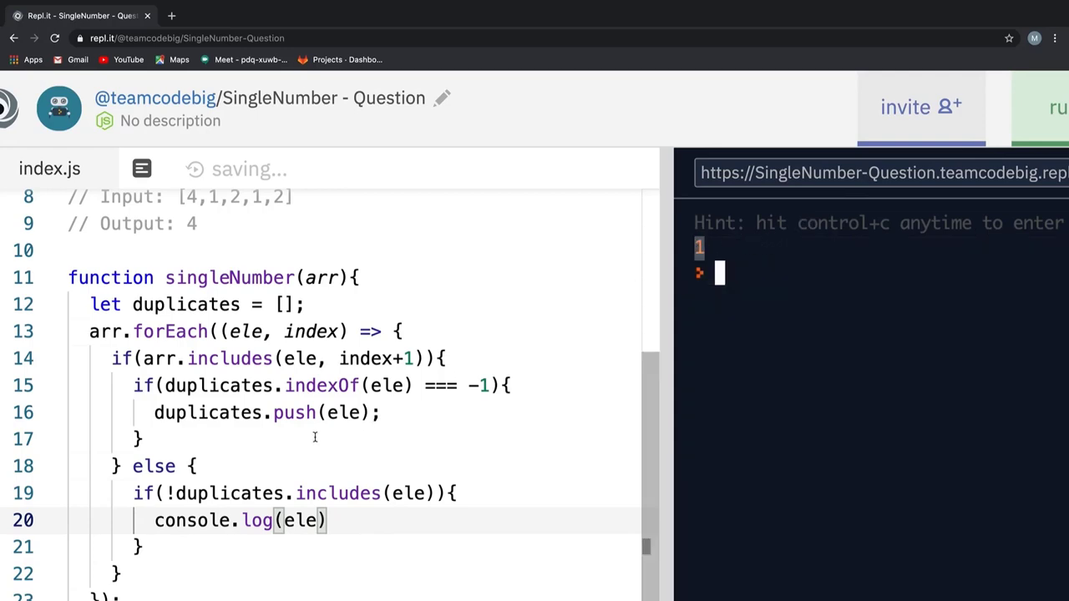
Step: Scroll to the singleNumber([4,1,2,1,2]) call, confirm it prints 4, and return to the function body
scroll(down, 3)
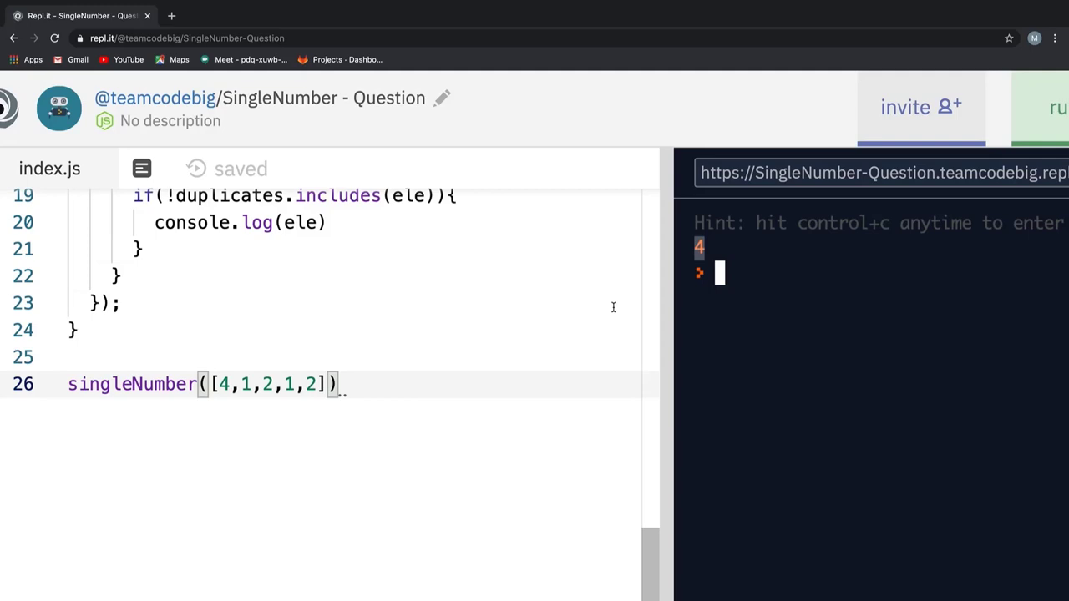
mouse_move(372, 350)
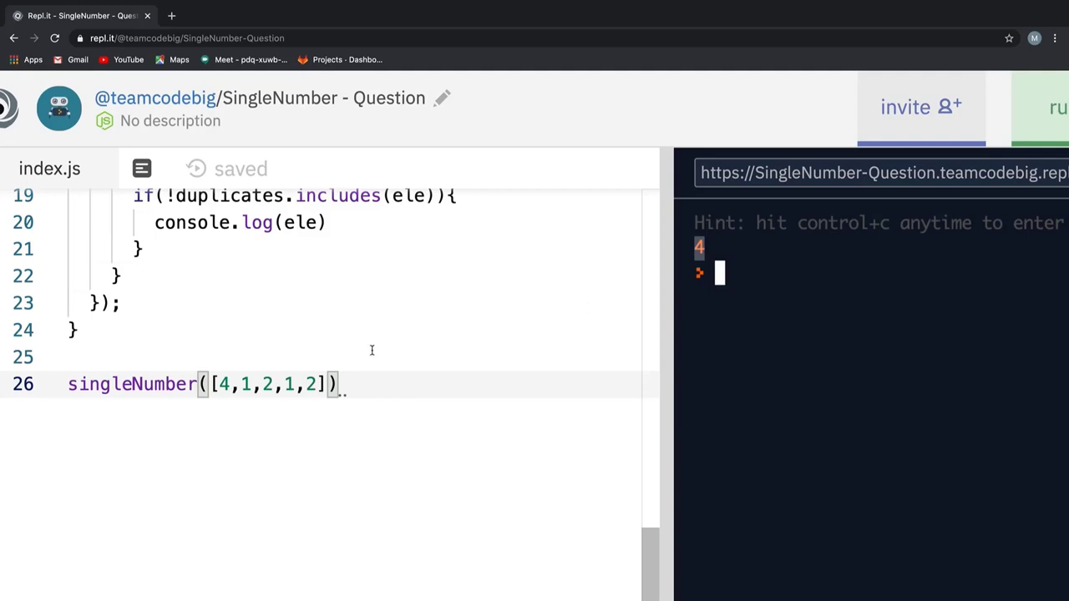
scroll(up, 3)
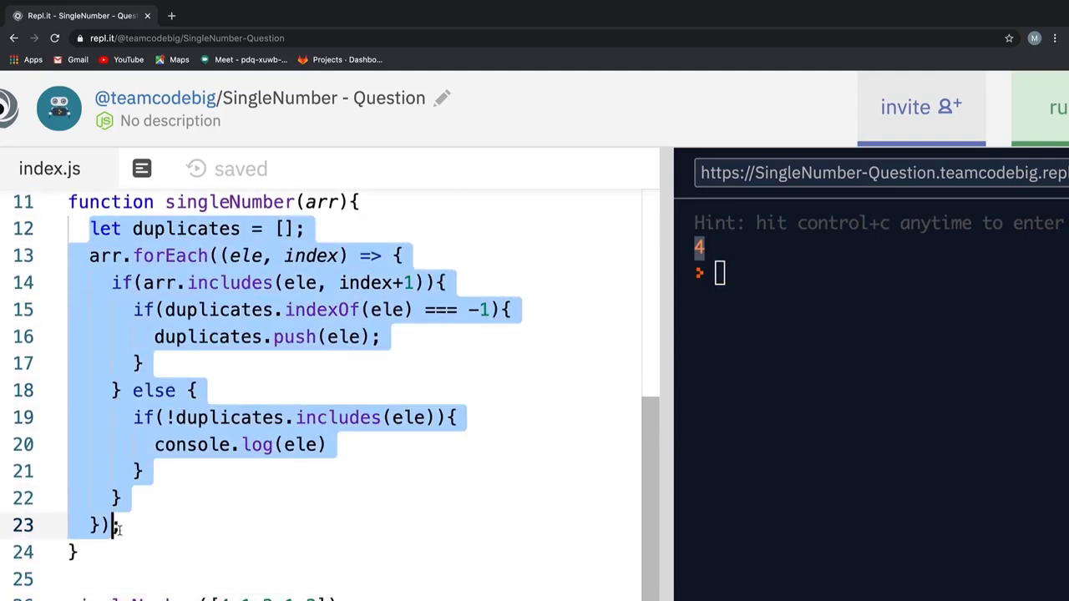
Step: Comment out the duplicates-based body and append 'Without extra memory.' to the problem statement
text(;)
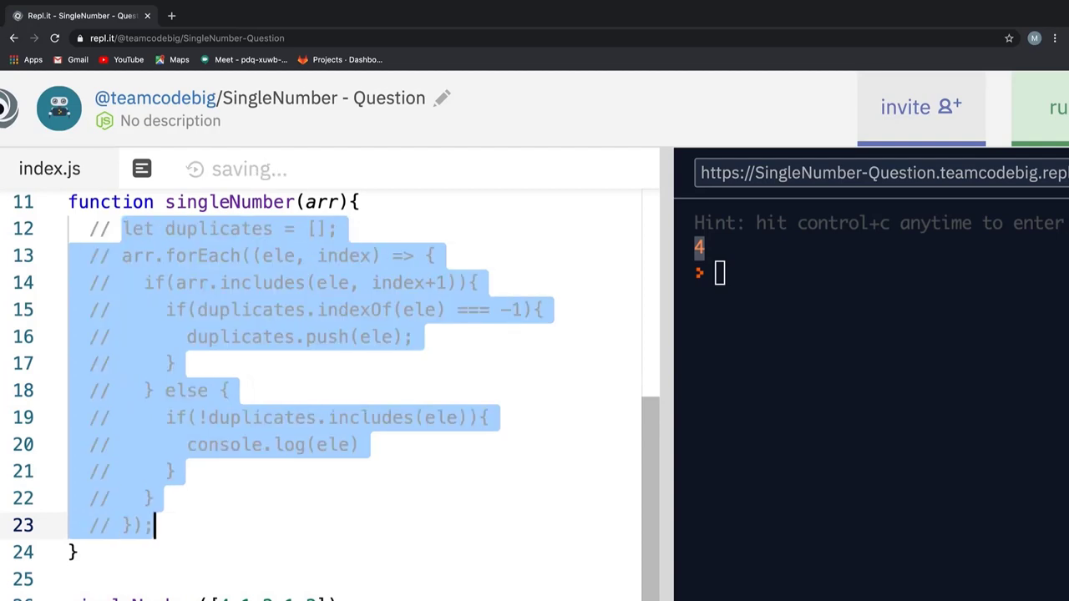
scroll(up, 3)
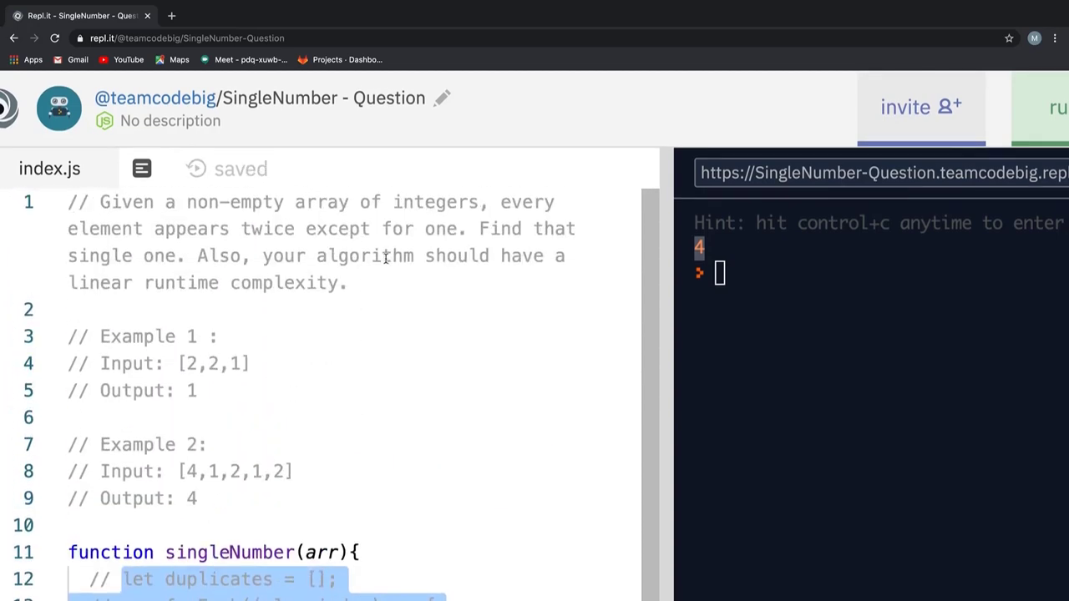
click(362, 282)
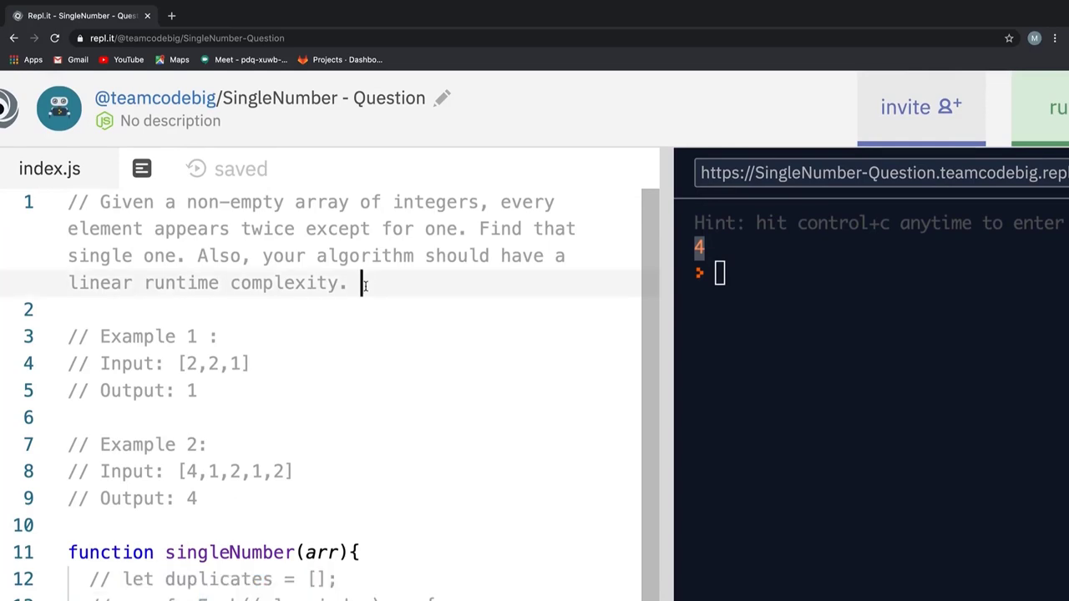
scroll(down, 3)
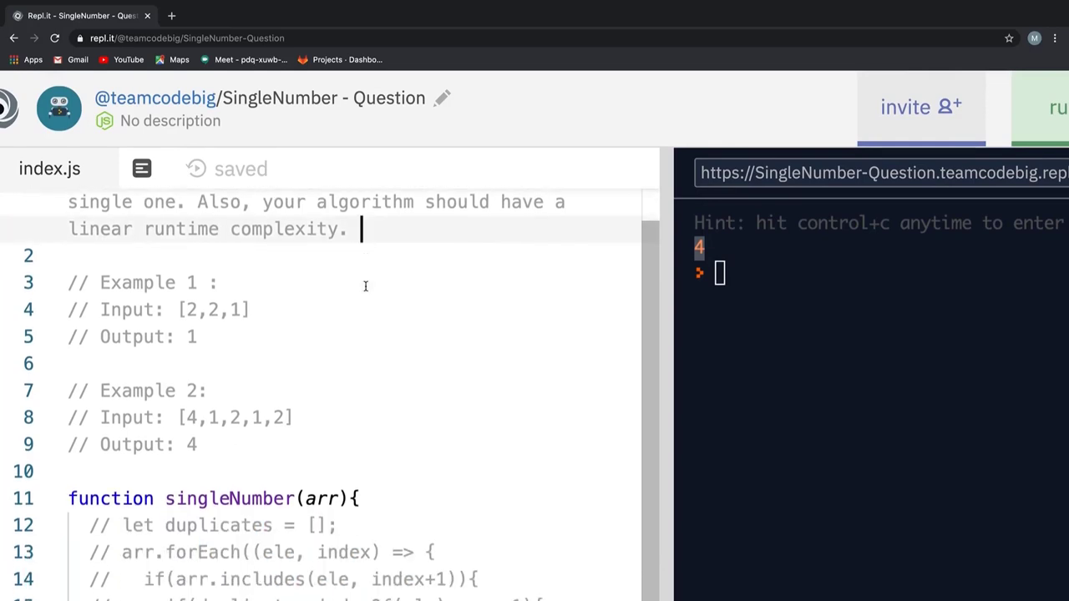
text(Without extra me)
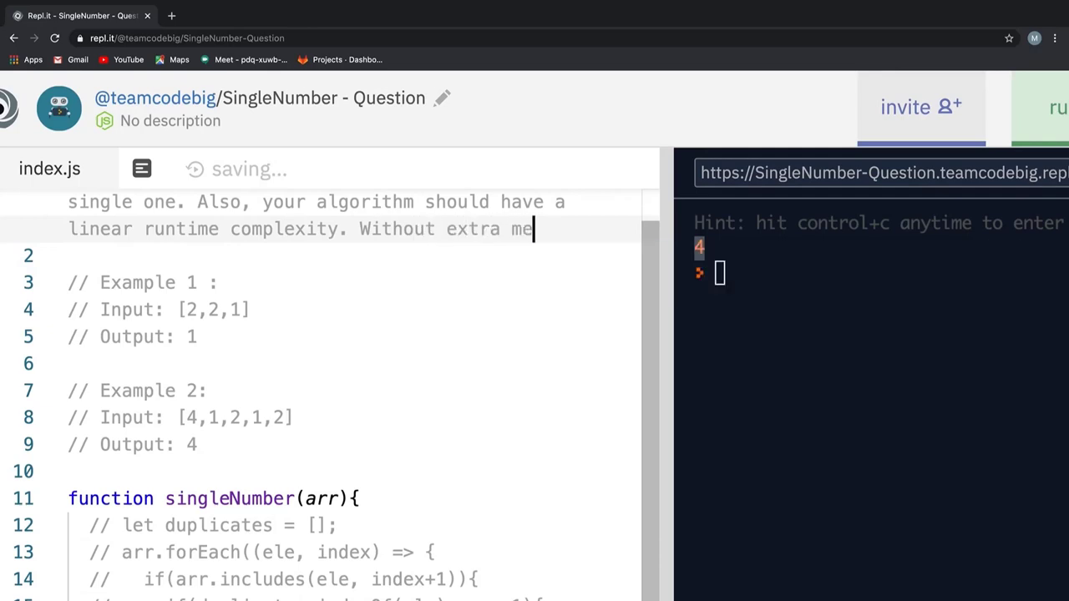
text(mory.)
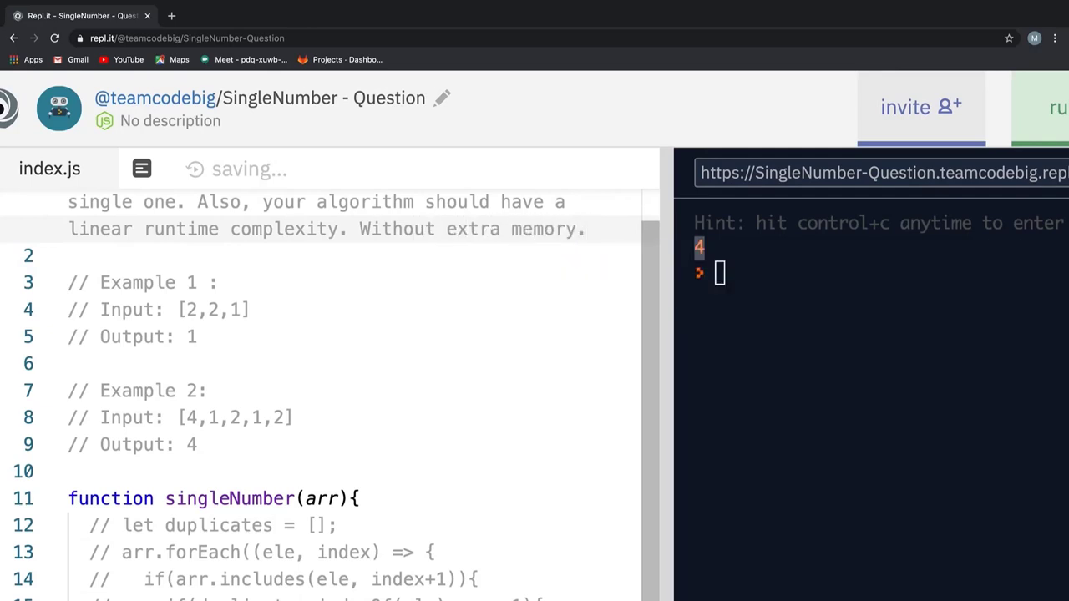
scroll(down, 3)
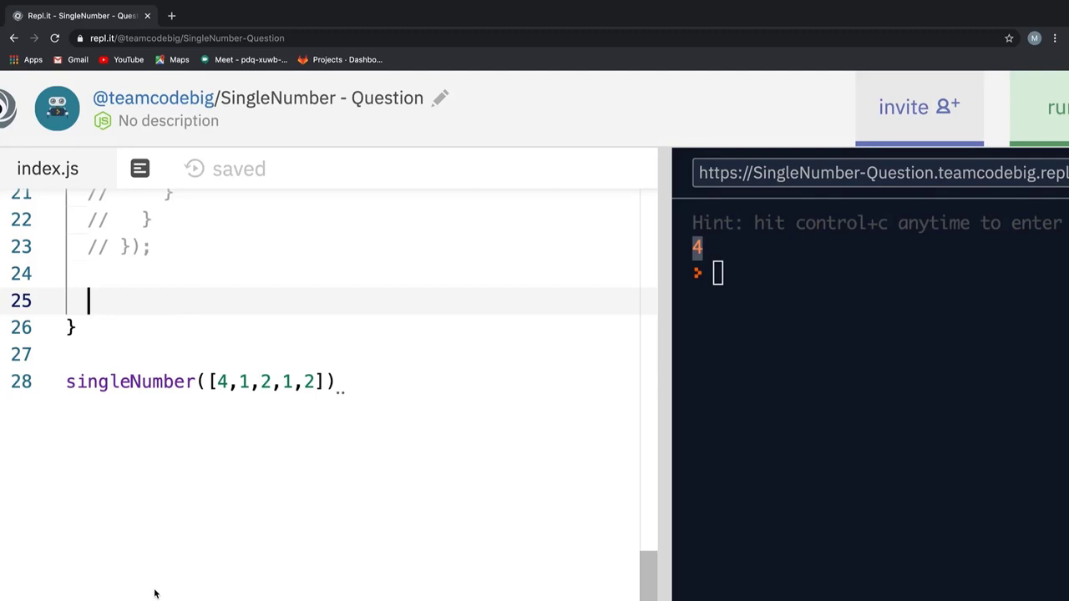
Step: Write console.log(arr.reduce((a , b) => a ^ b)) on line 25, fixing the callback's parameter list
text(console.log()
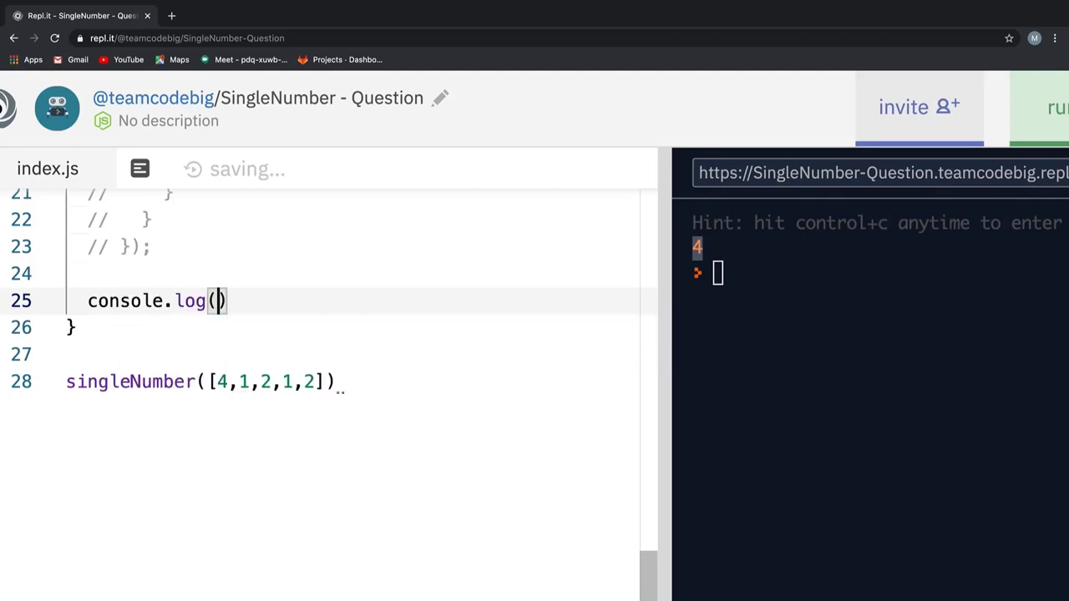
text(arr.redu)
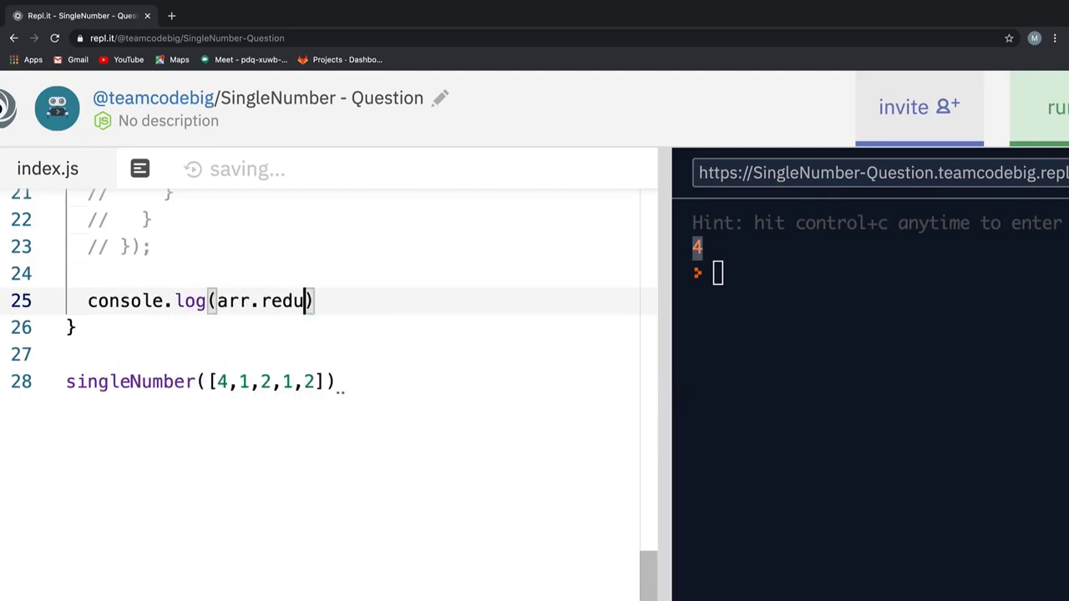
text(ce())
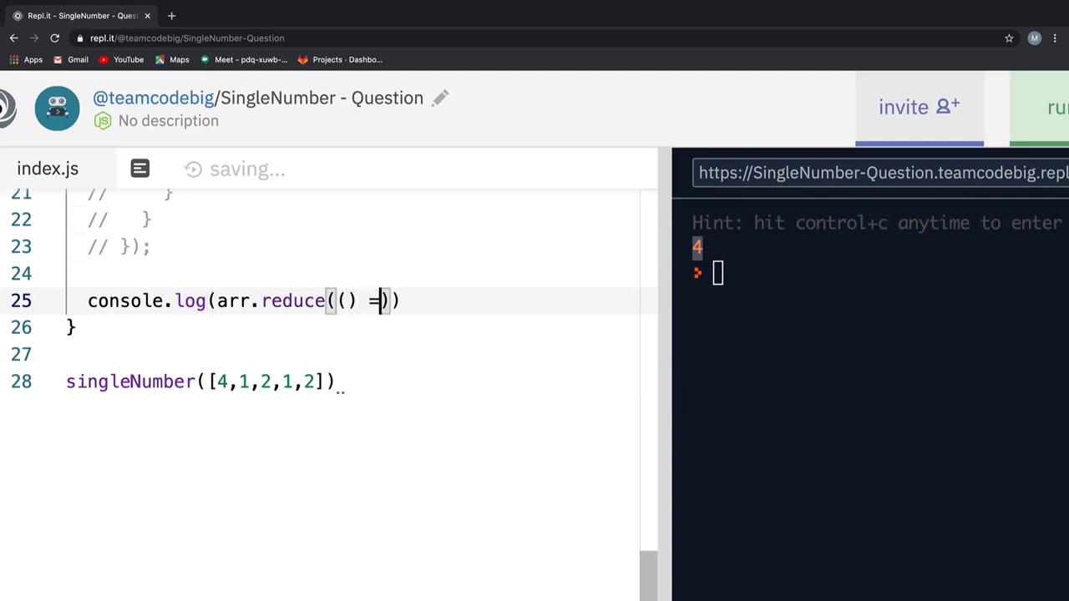
text(>)
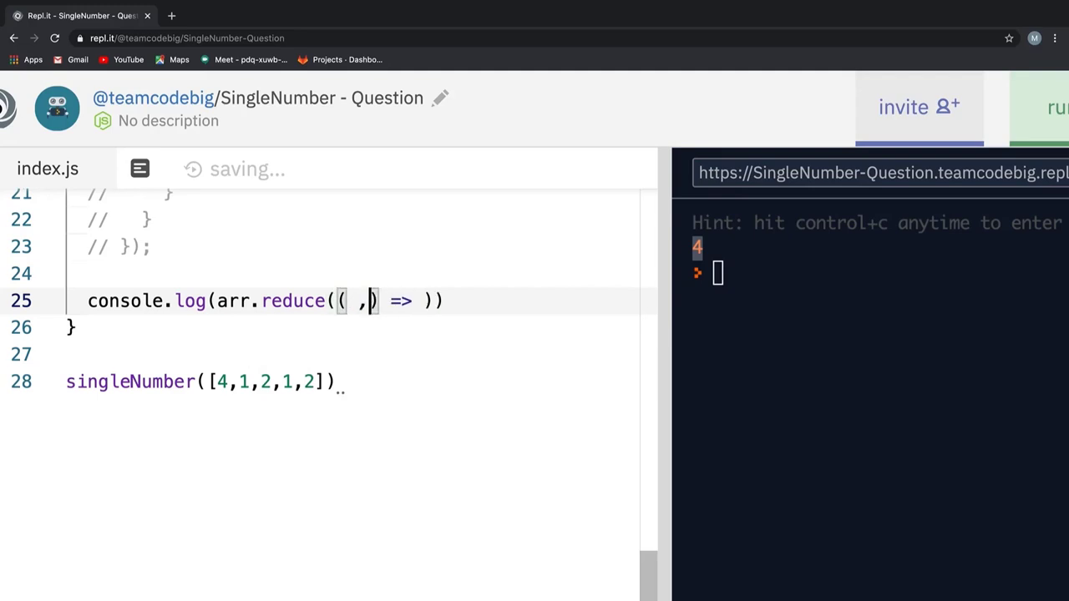
key(Backspace)
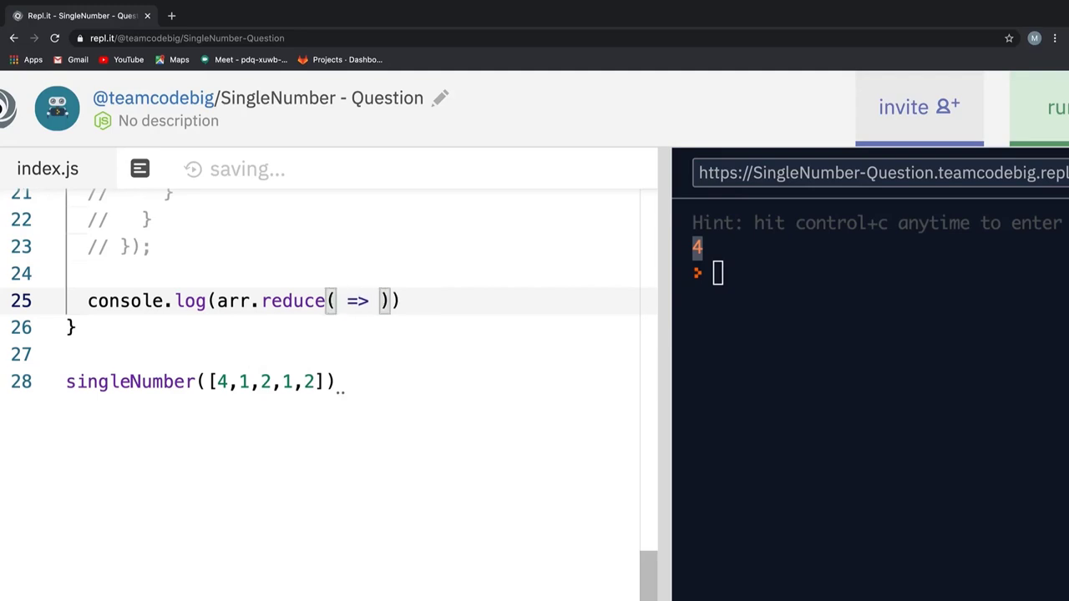
text((a ,b))
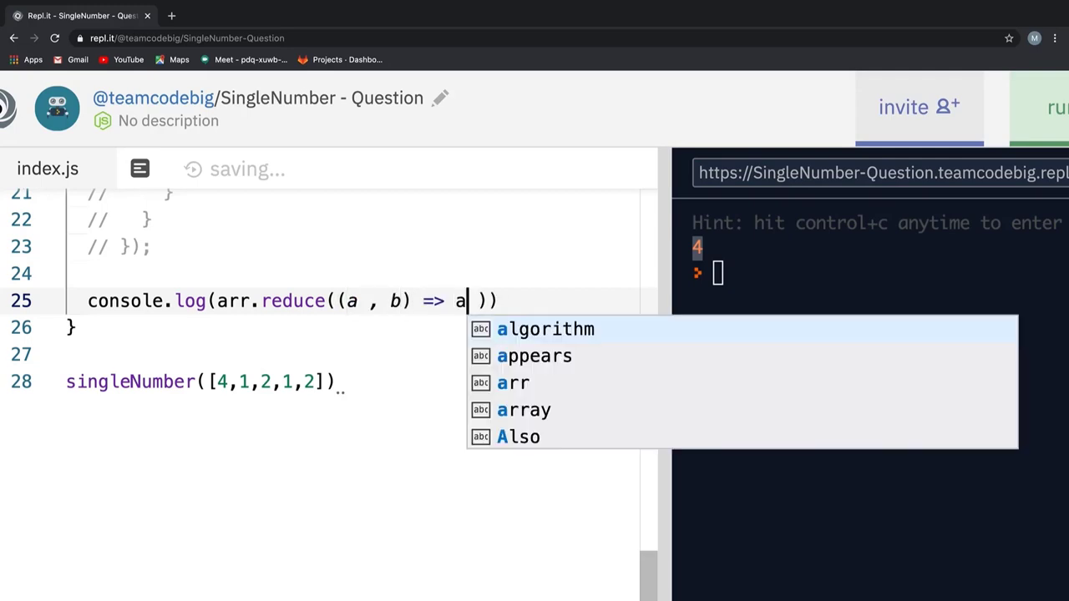
text(^ b)
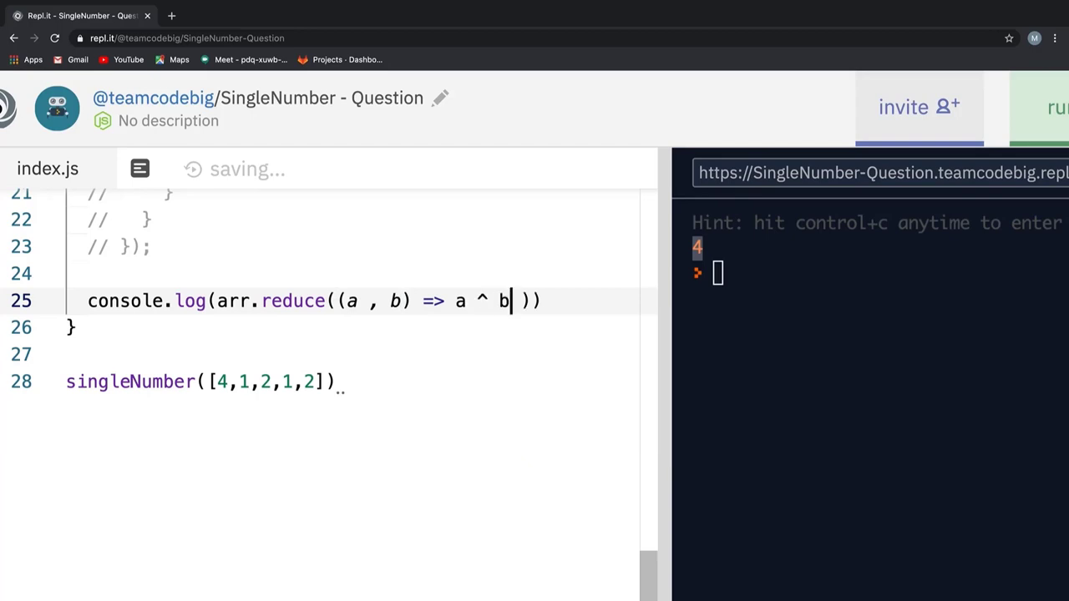
mouse_move(448, 286)
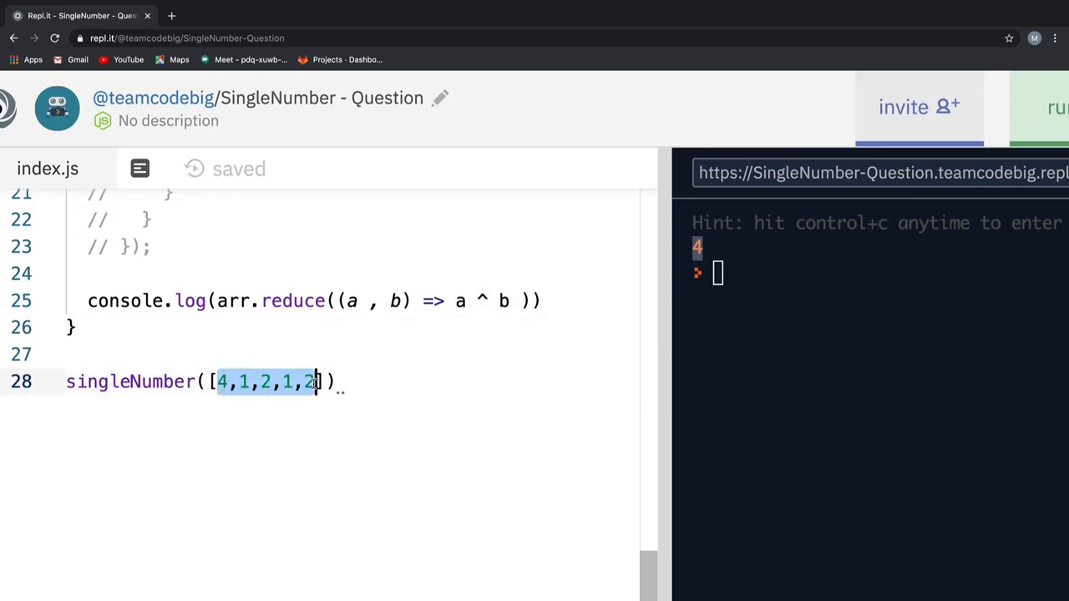
Step: Run singleNumber on [2,2,1] then [4,1,2,1,2], printing 1 and then 4
key(Delete)
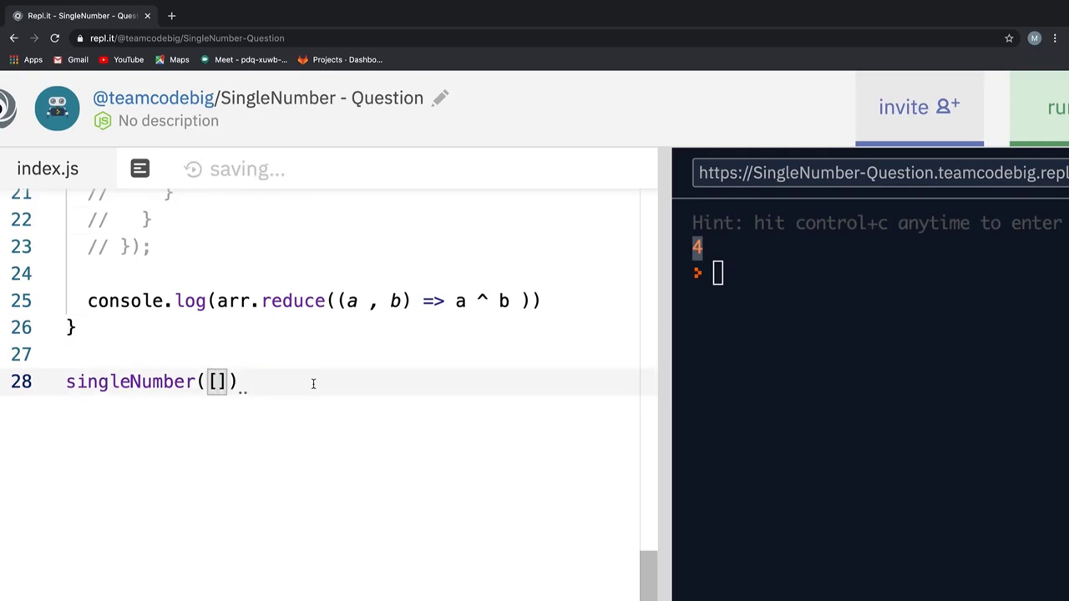
text(2,2,1)
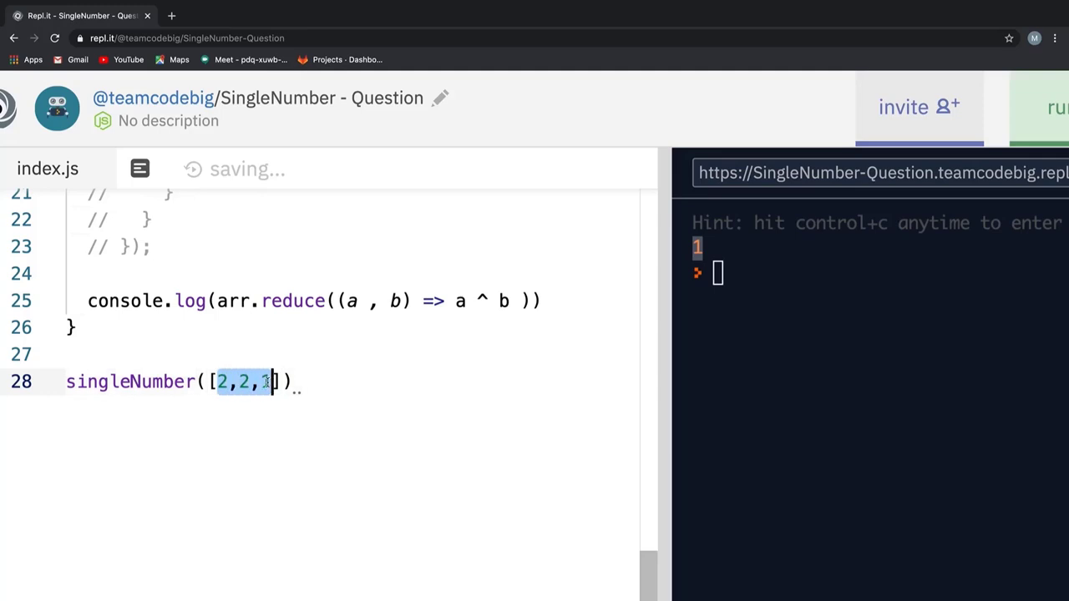
text(4,1,2,1,2)
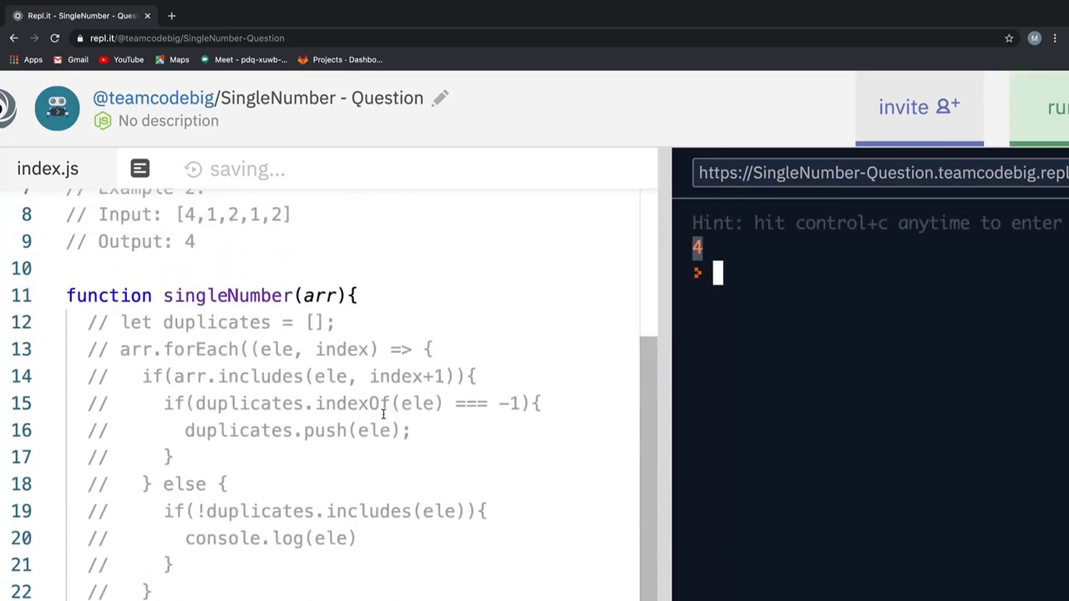
scroll(down, 3)
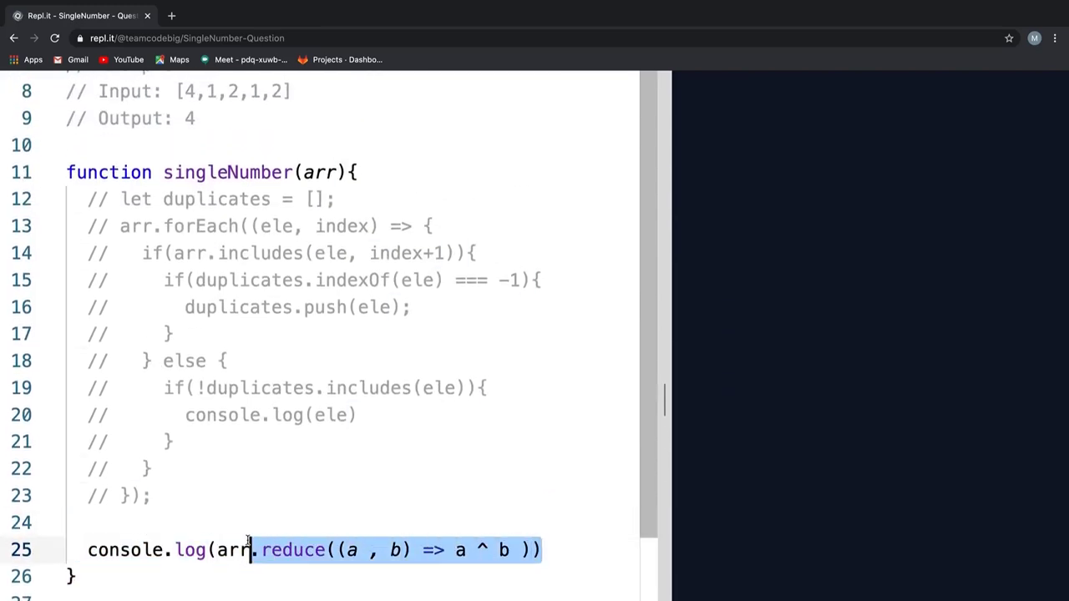
scroll(up, 3)
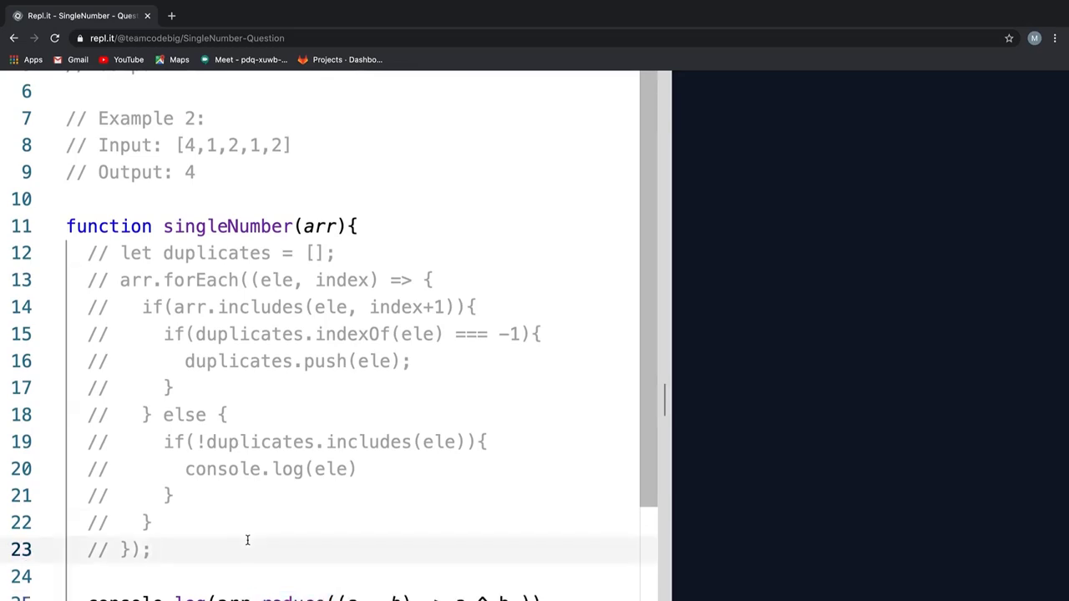